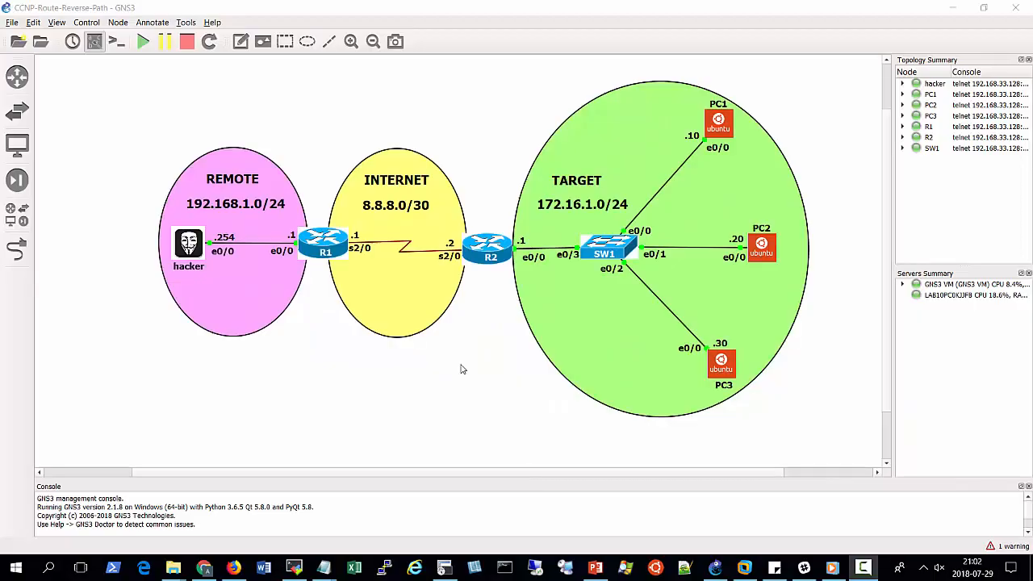
mouse_move(242, 202)
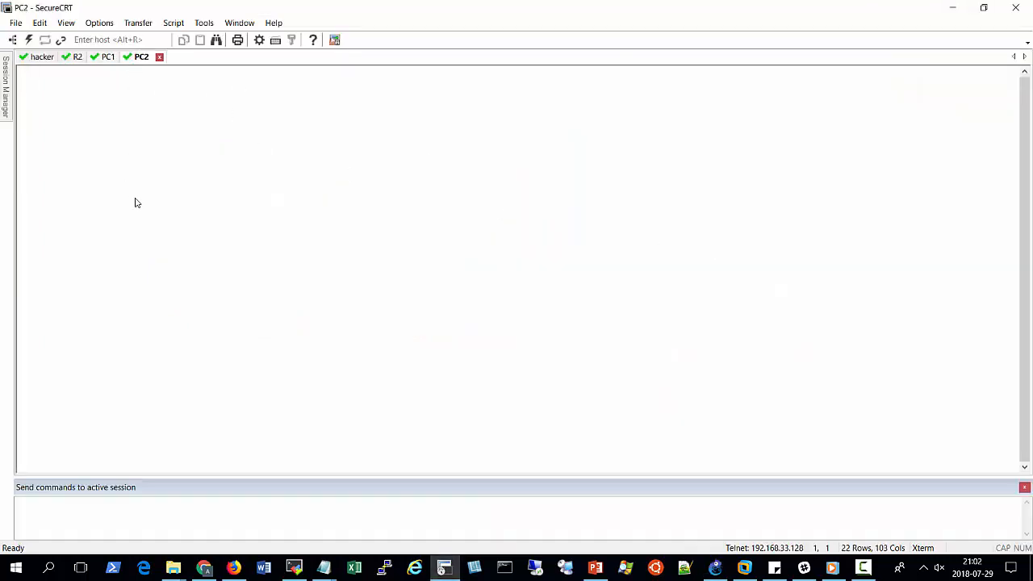
- Split the consoles into two vertical tab groups: hacker and R2 left, PC1 and PC2 right
left_click(108, 57)
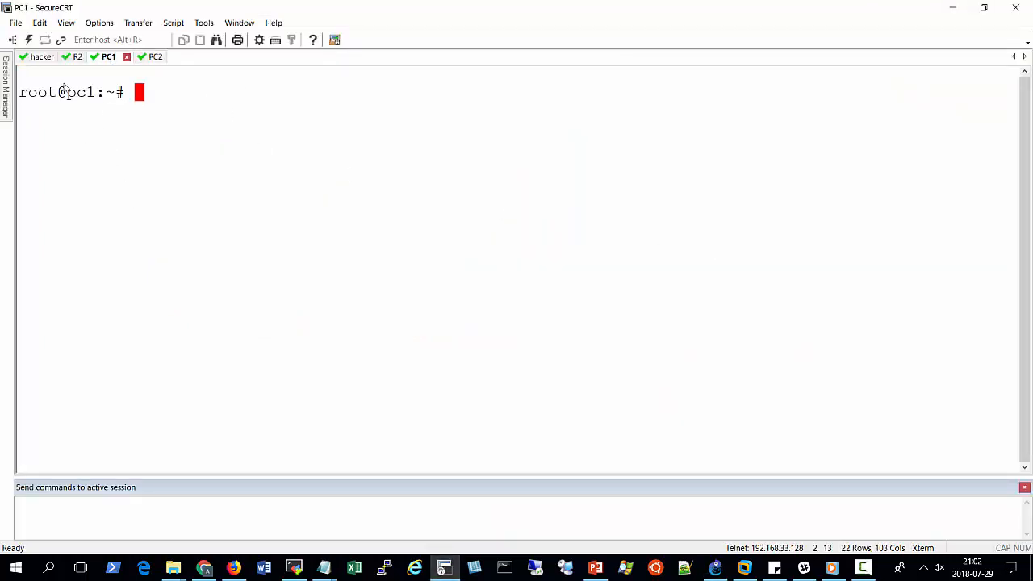
left_click(41, 56)
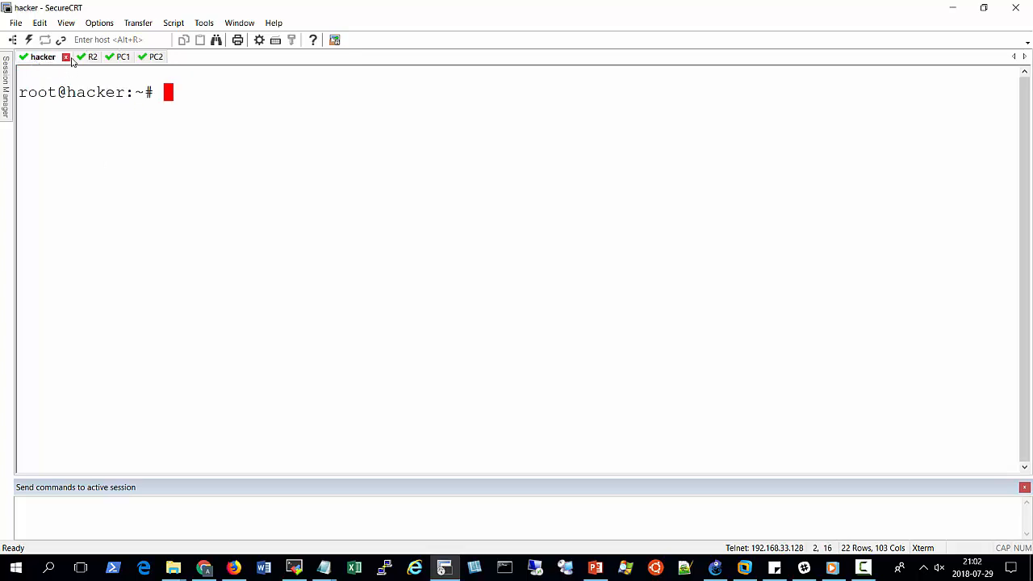
left_click(123, 56)
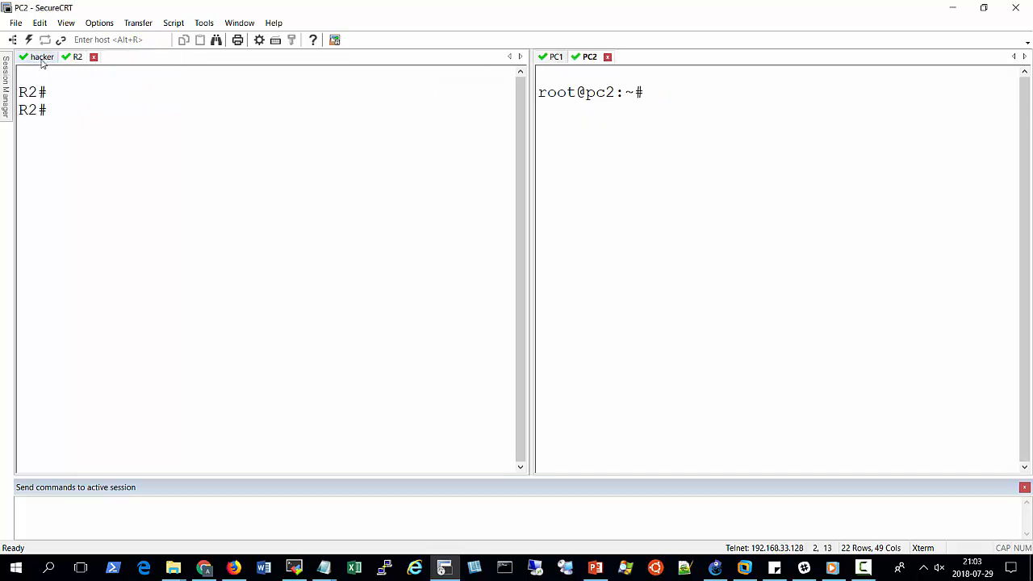
left_click(78, 57)
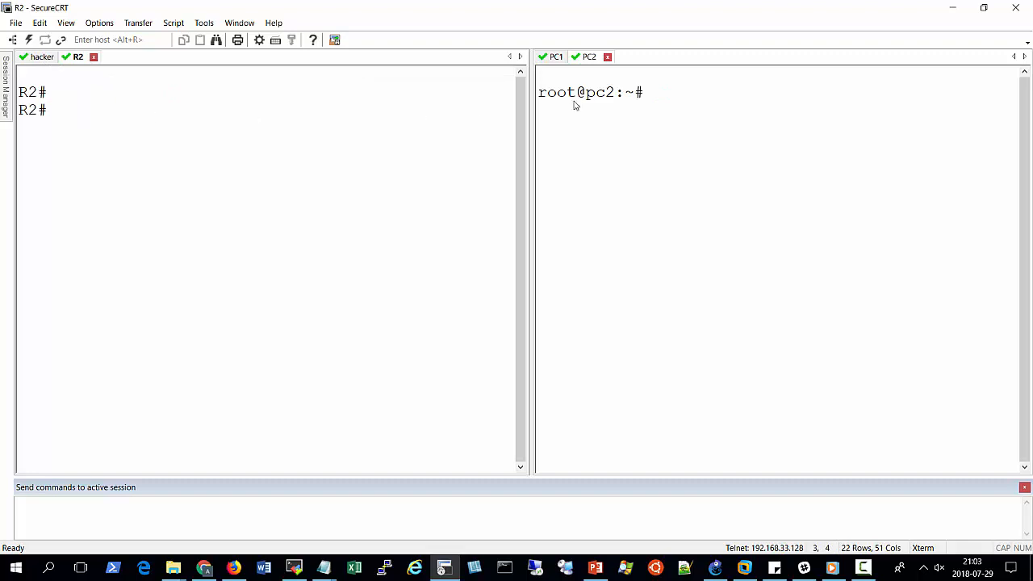
left_click(589, 56)
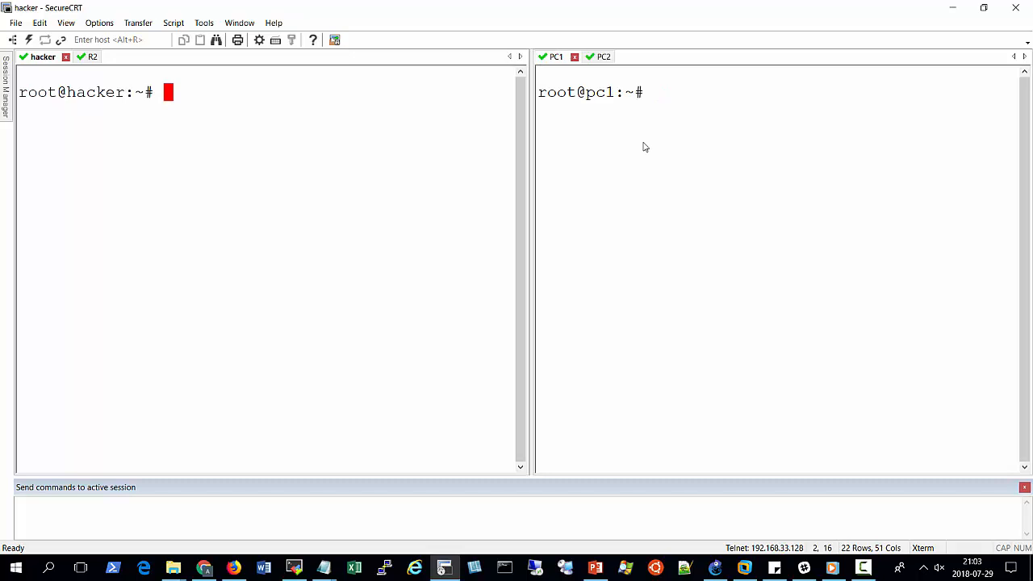
mouse_move(619, 152)
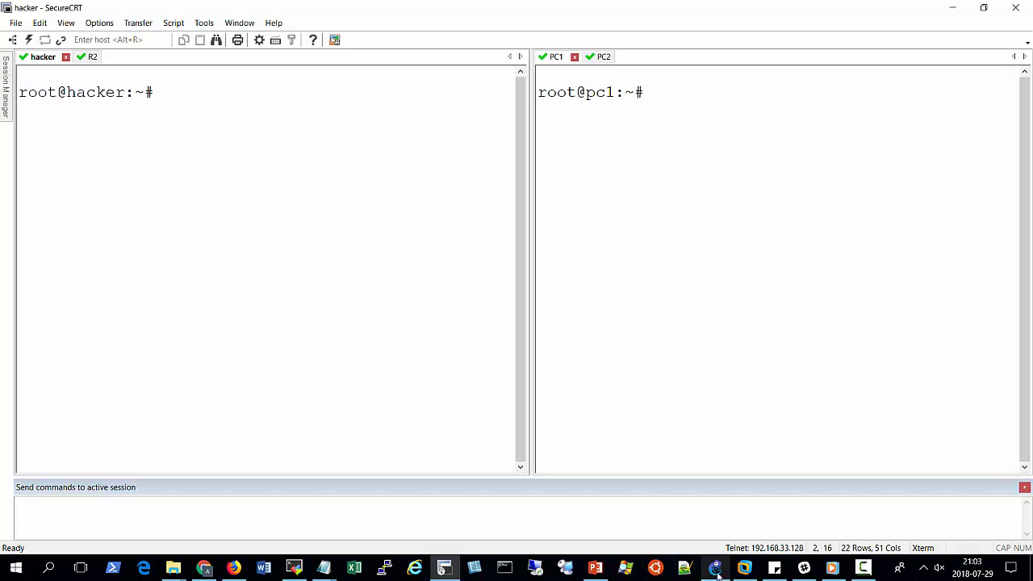
- Ping PC1 at 172.16.1.10 from the hacker console
left_click(715, 567)
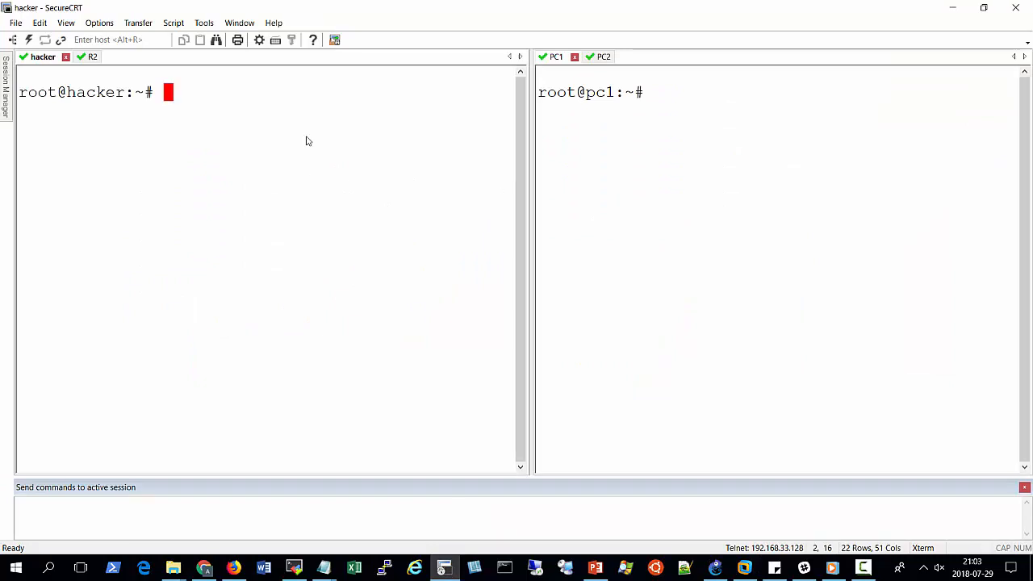
type("ping")
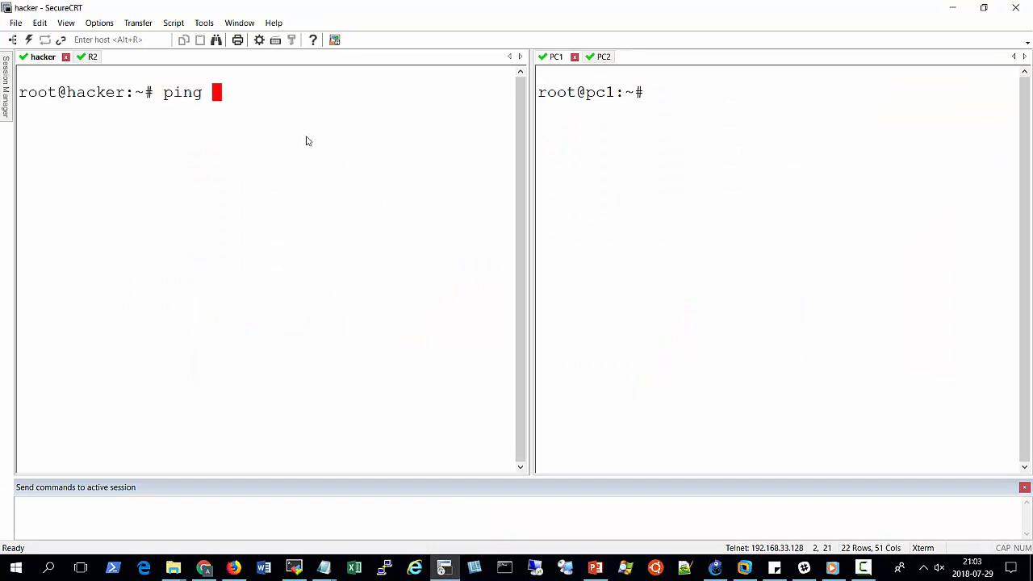
type("1")
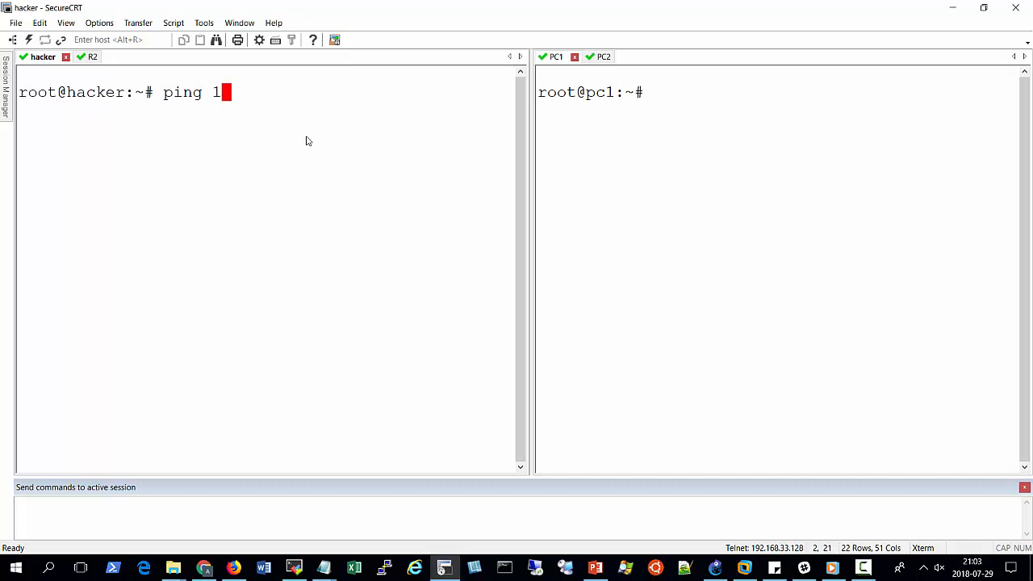
type("72.")
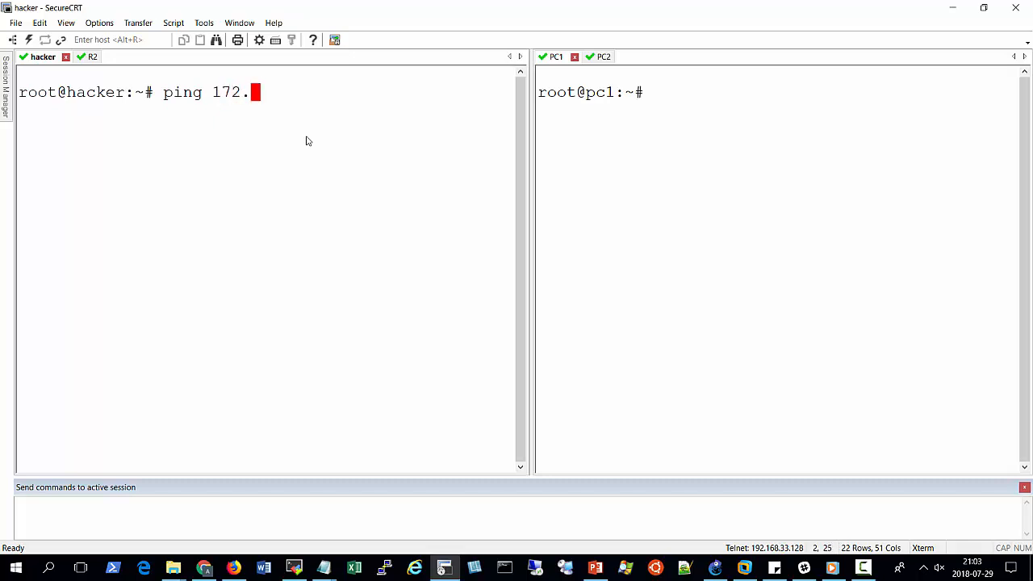
type("16.1.")
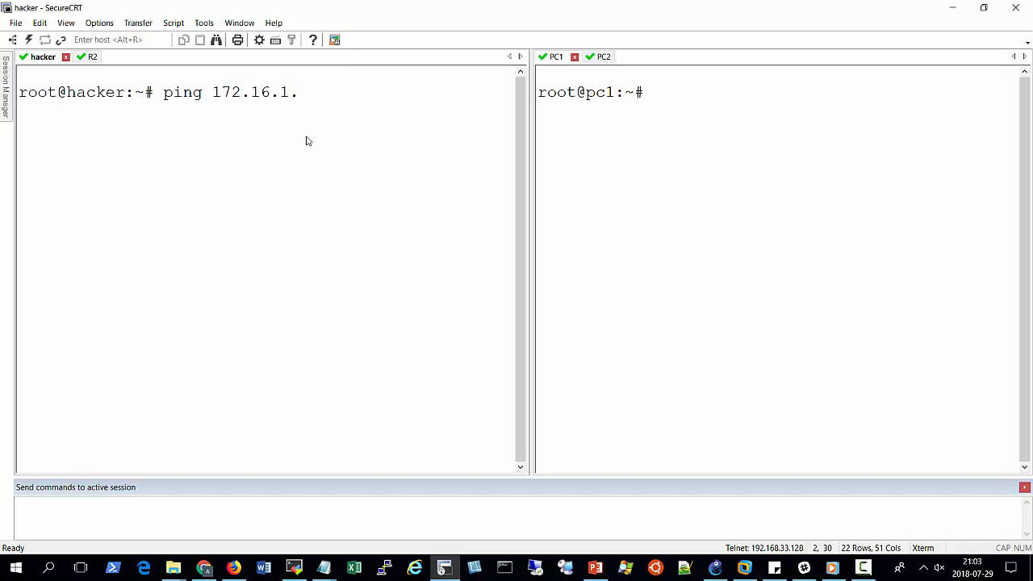
type("10")
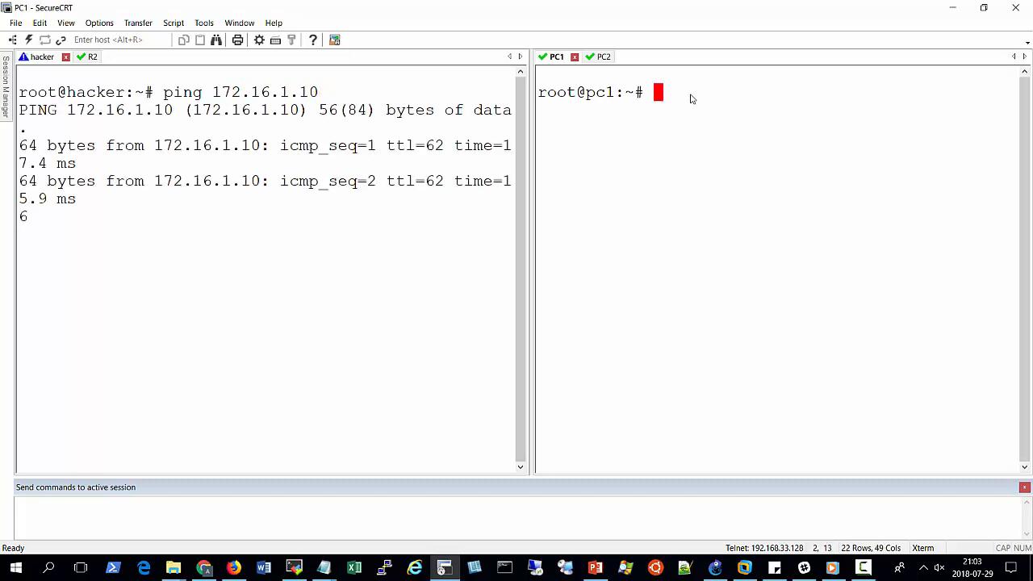
- Capture the echo traffic on PC1 with tcpdump icmp, then stop the ping
type("tcp")
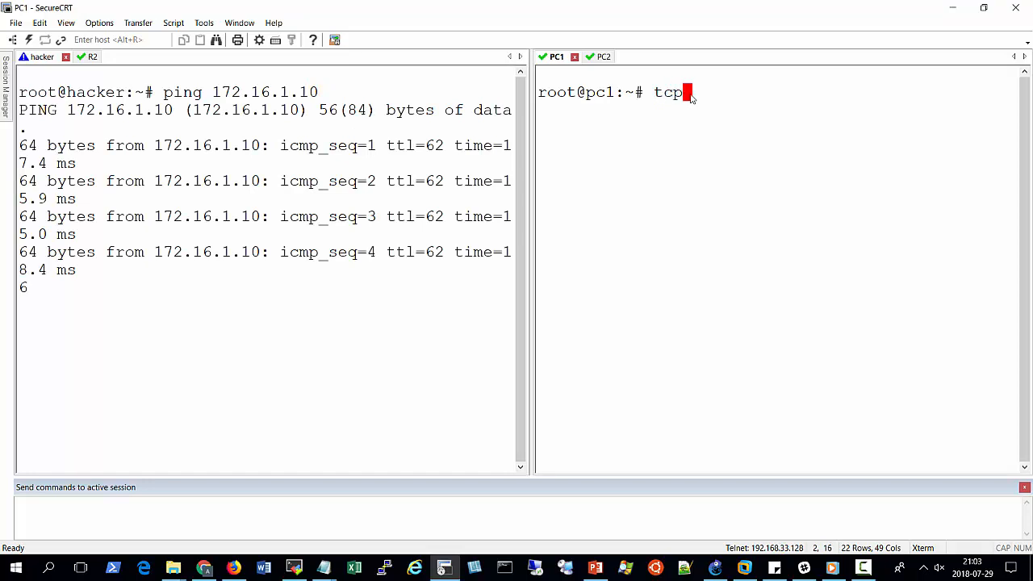
type("dump")
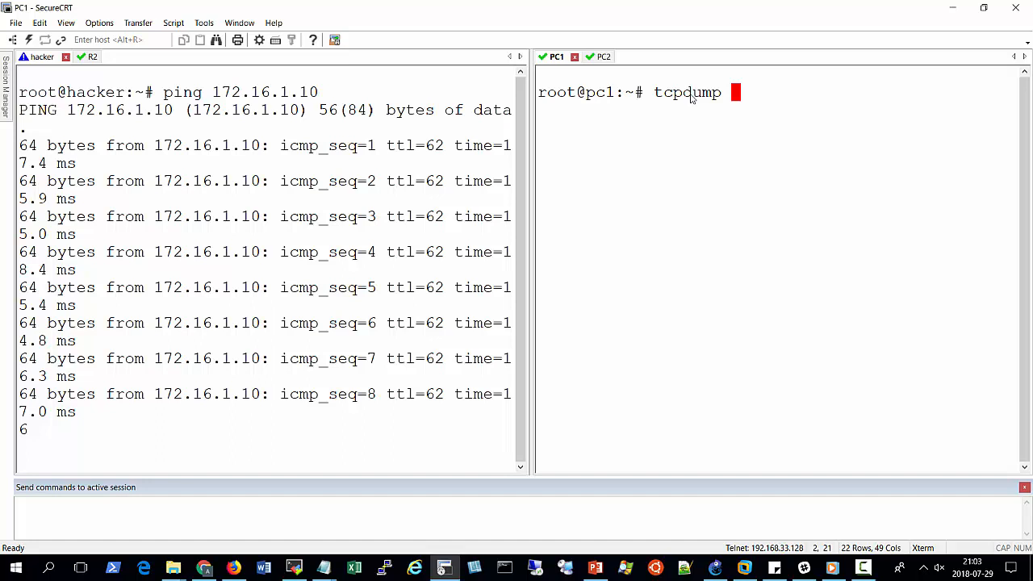
type("i")
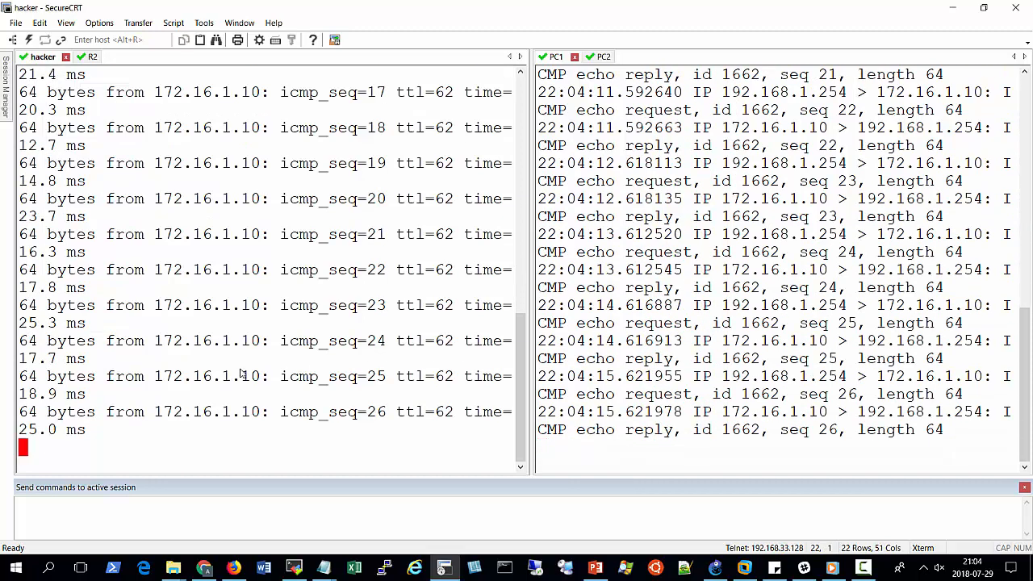
key("ctrl+c")
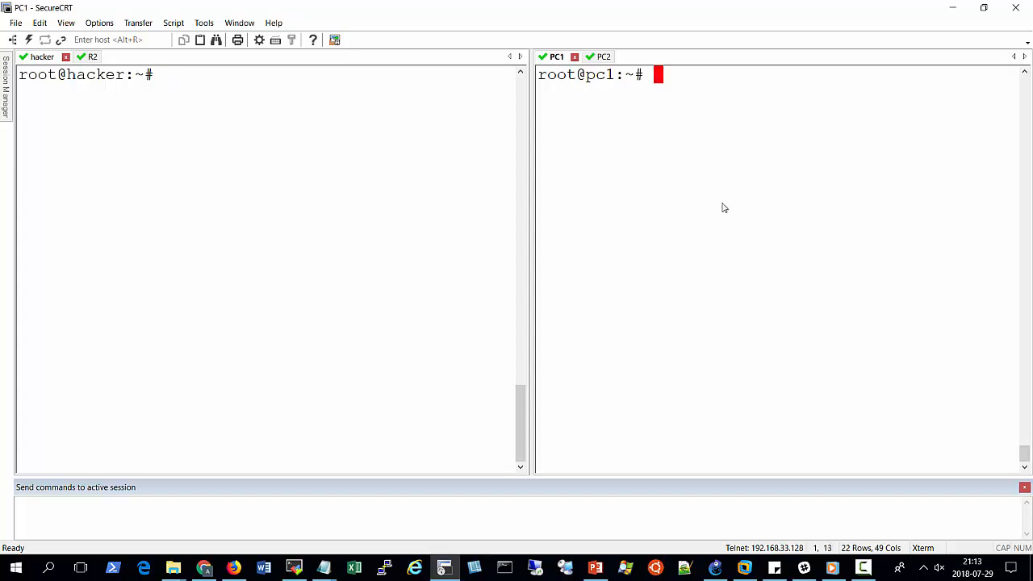
- Run tcpdump icmp on PC1 so it listens on ens3
type("t")
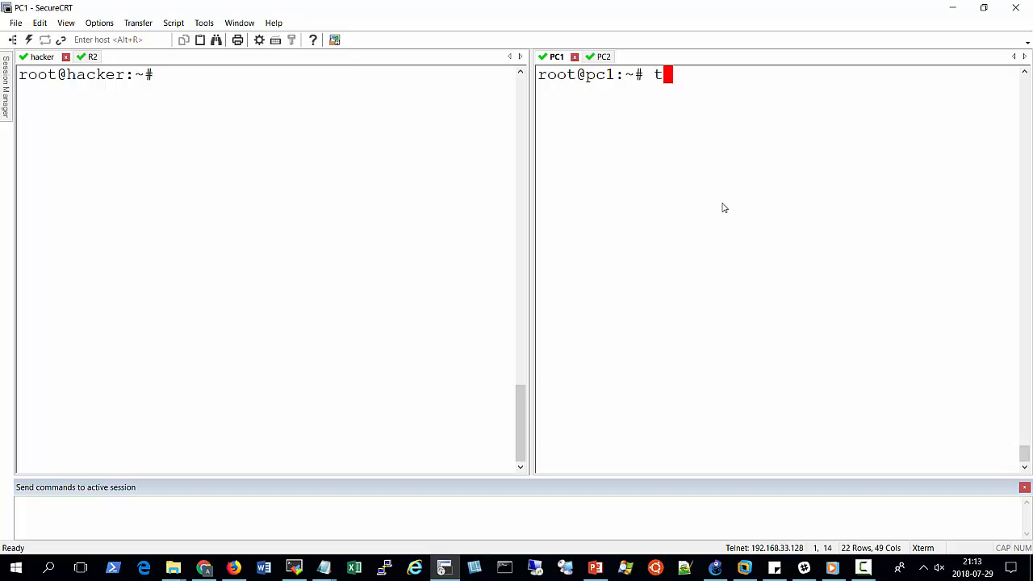
type("cpdump i")
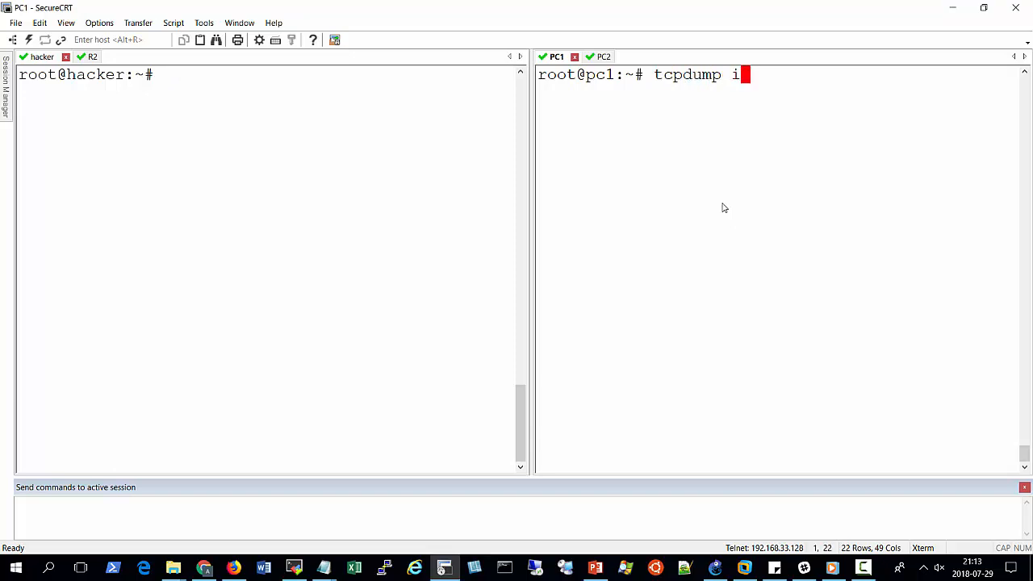
type("cmp")
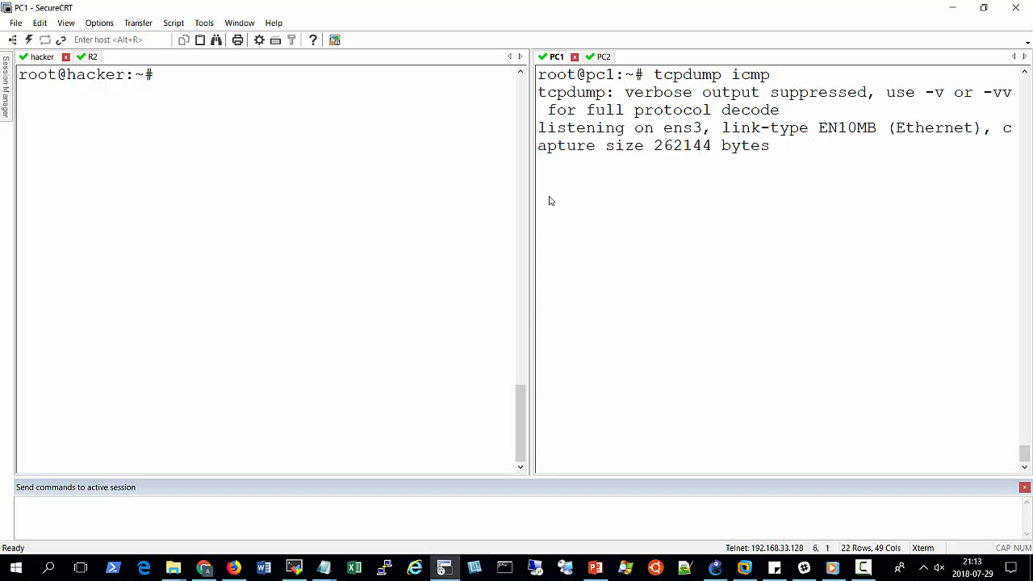
mouse_move(476, 189)
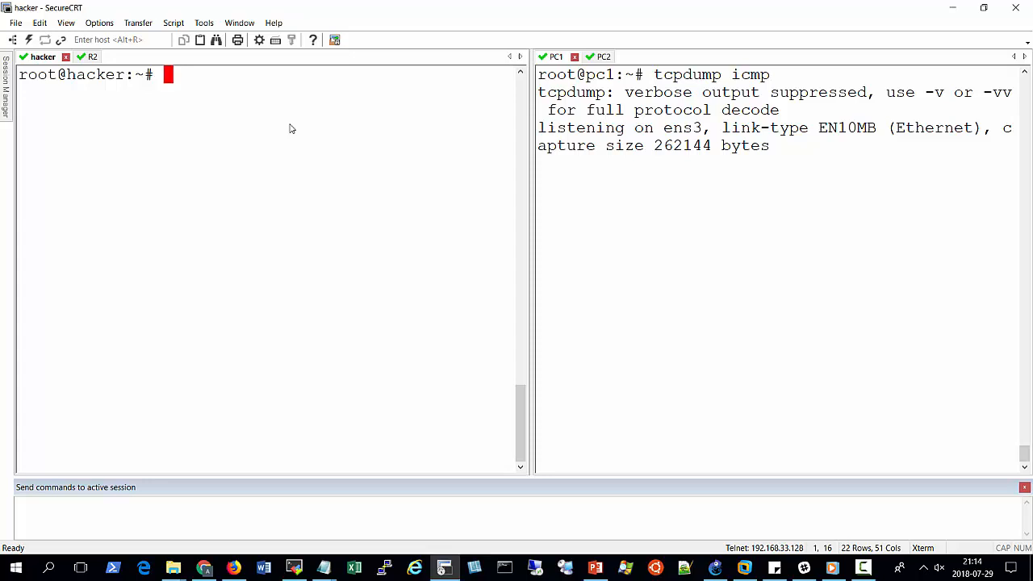
- From the hacker, run hping3 -a 172.16.1.20 172.16.1.10 --icmp
type("h")
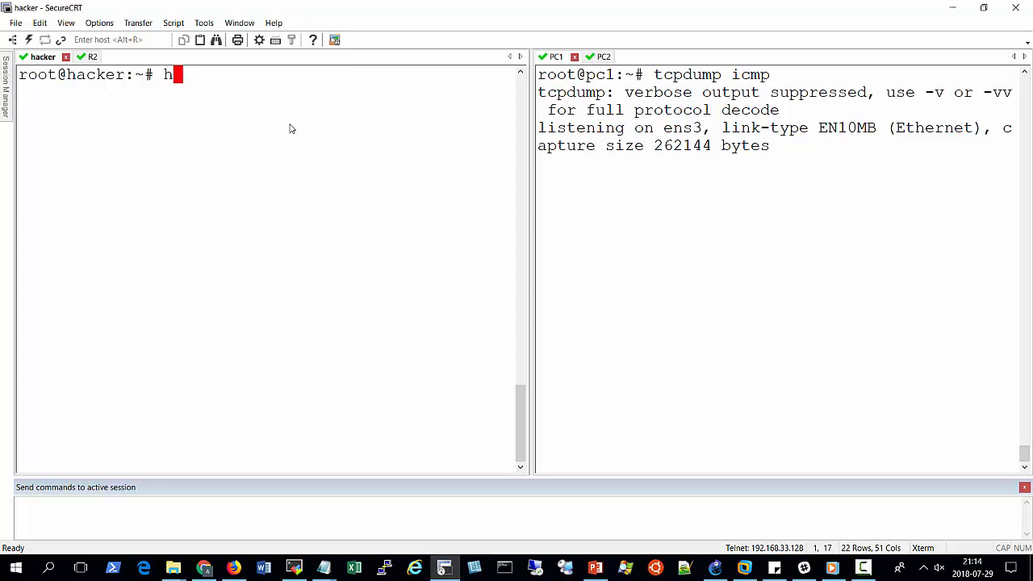
type("ping 3")
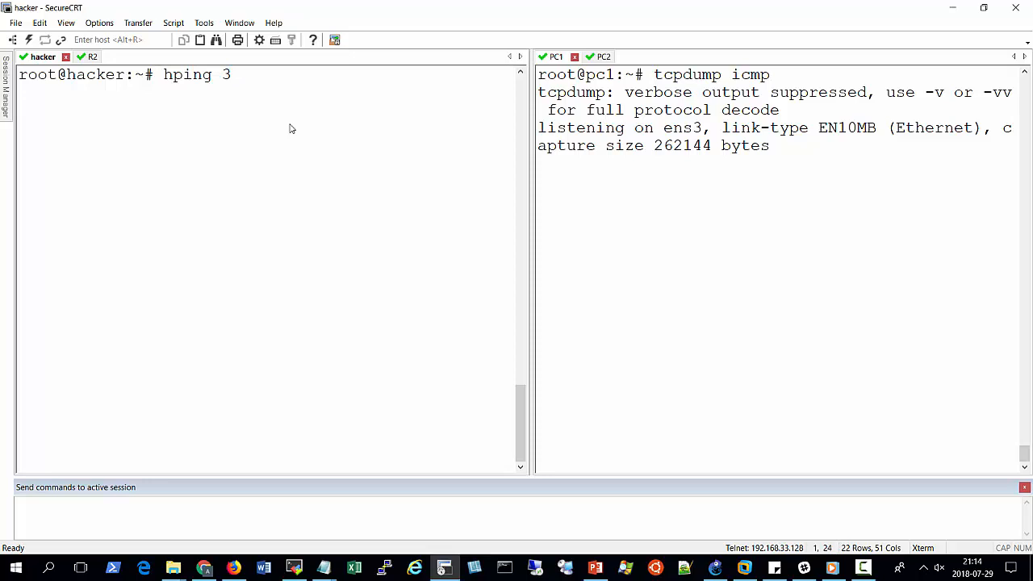
key("BackSpace")
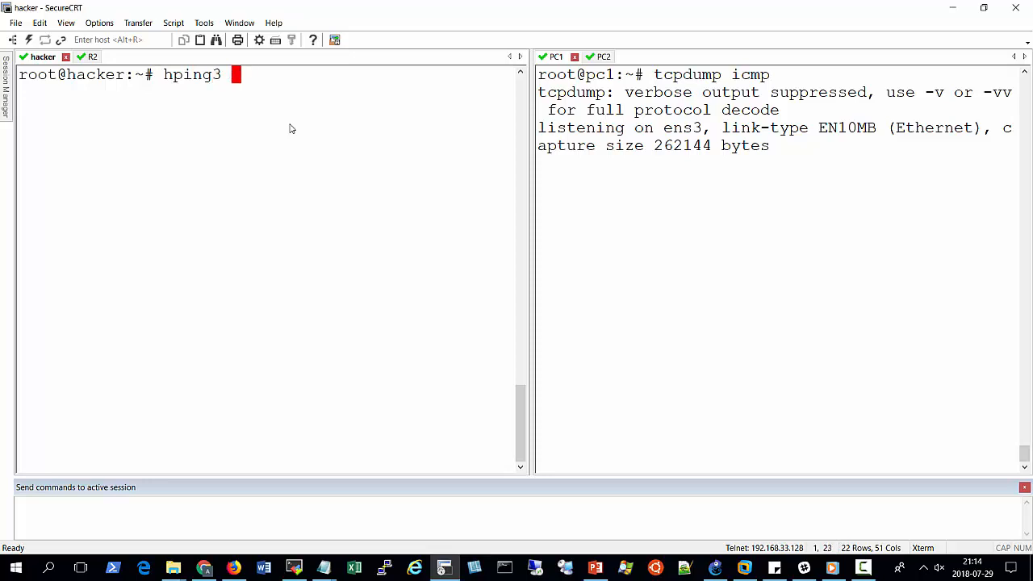
type("-a")
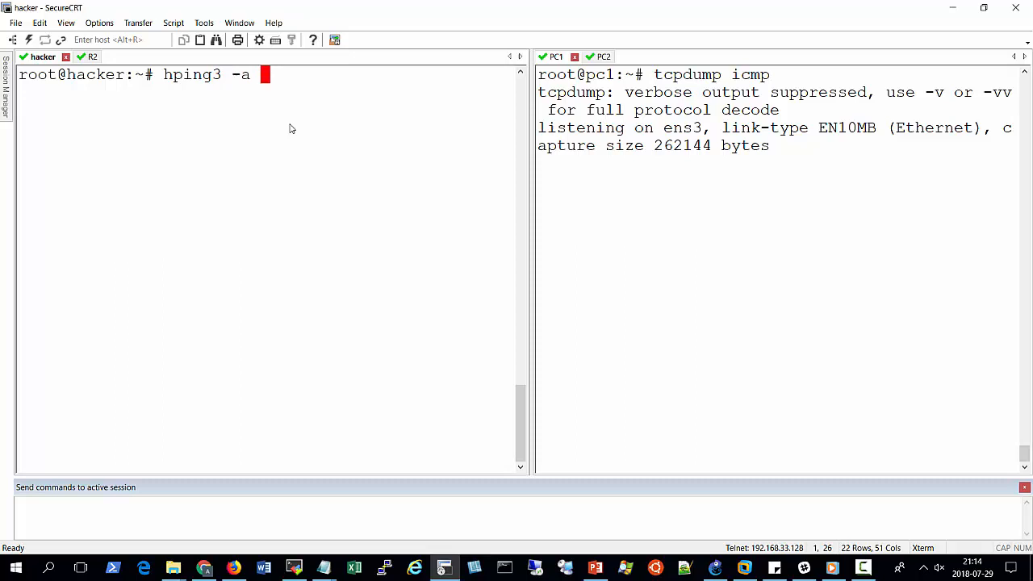
type("172")
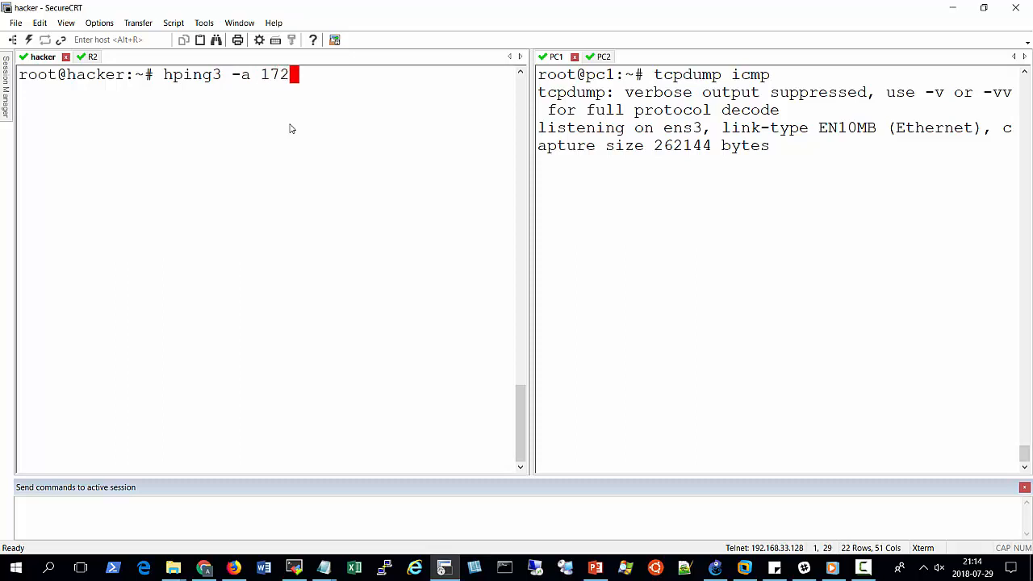
type(".16.1.")
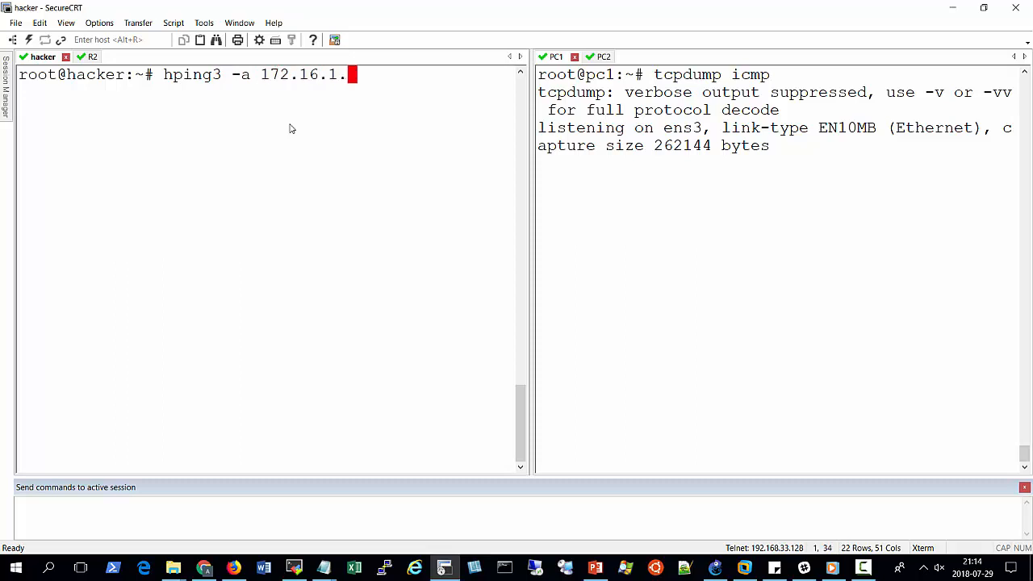
type("20")
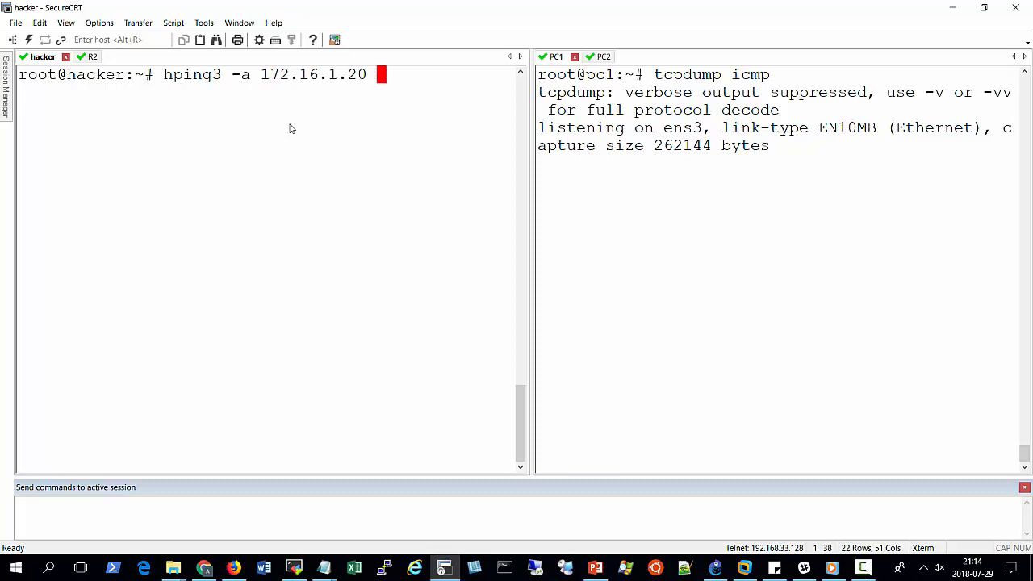
type("172")
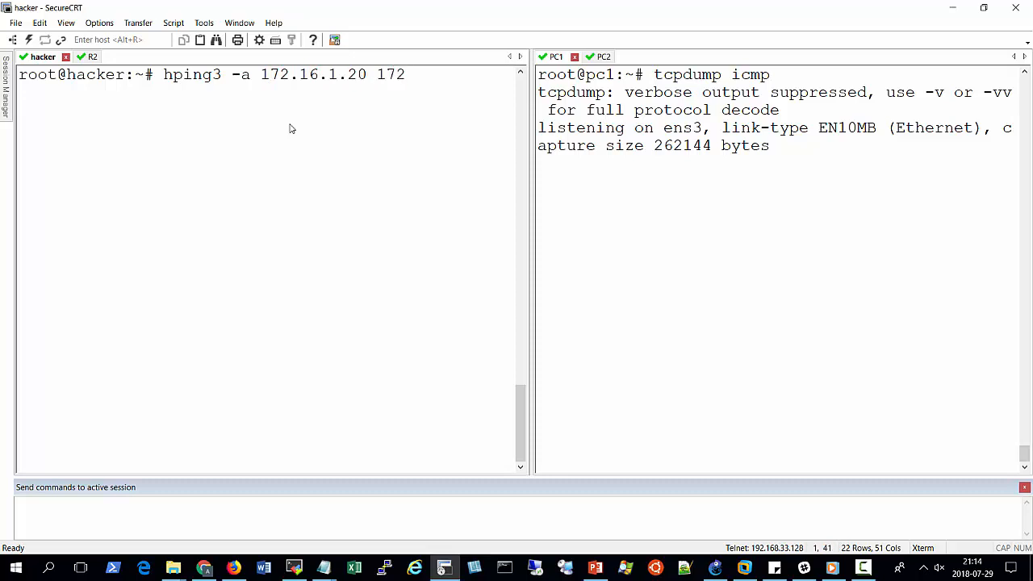
type(".")
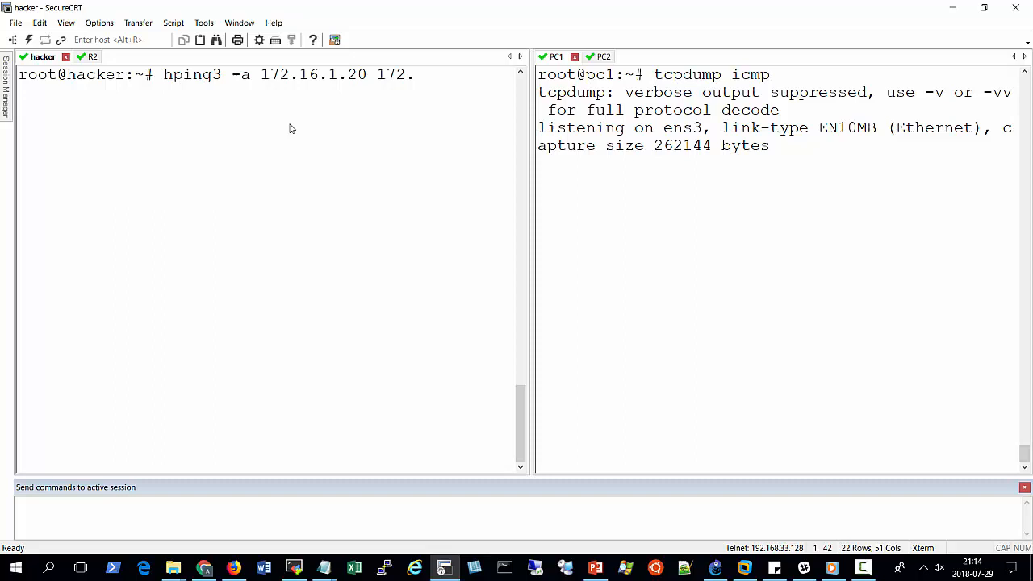
type("16.1.10")
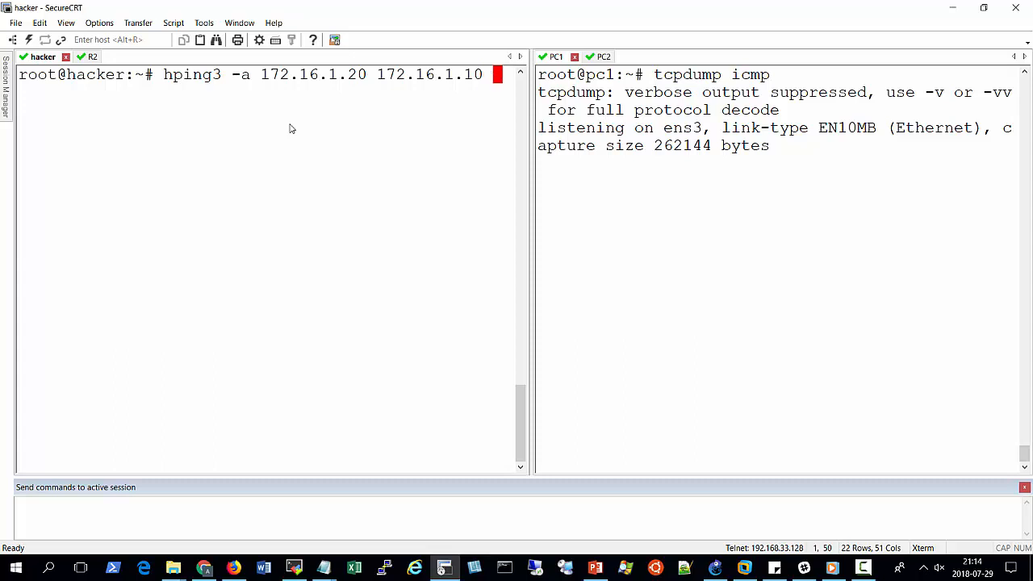
type("--icmp")
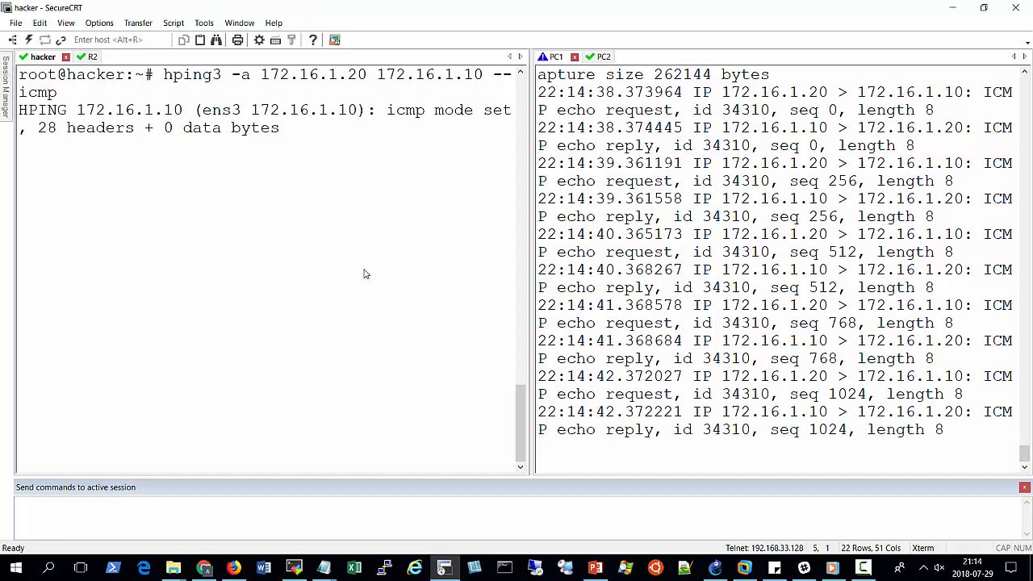
- Stop hping3 (5 sent, 0 received), mark 172.16.1.20 in the capture, and run ip add
key("ctrl+c")
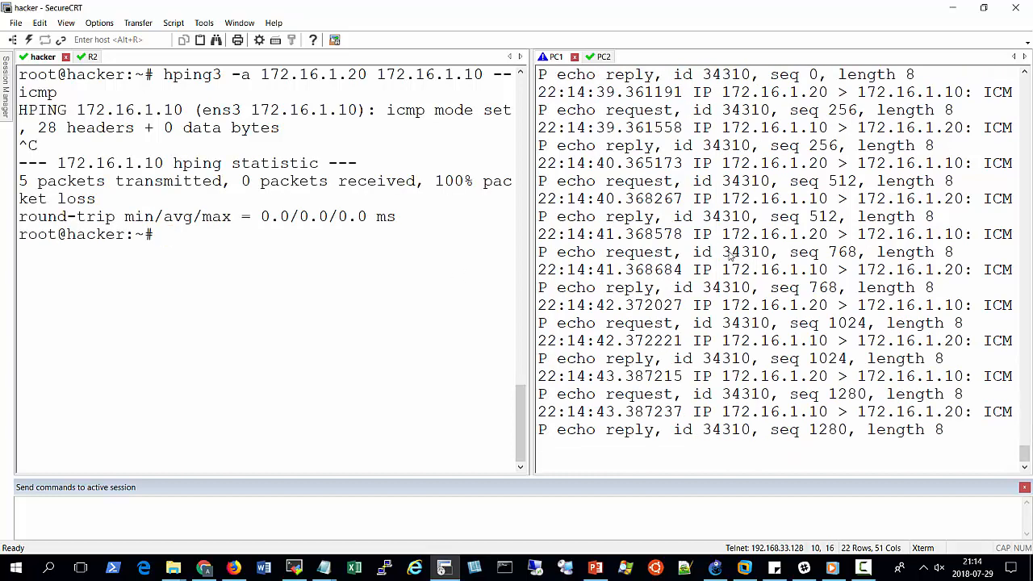
double_click(808, 163)
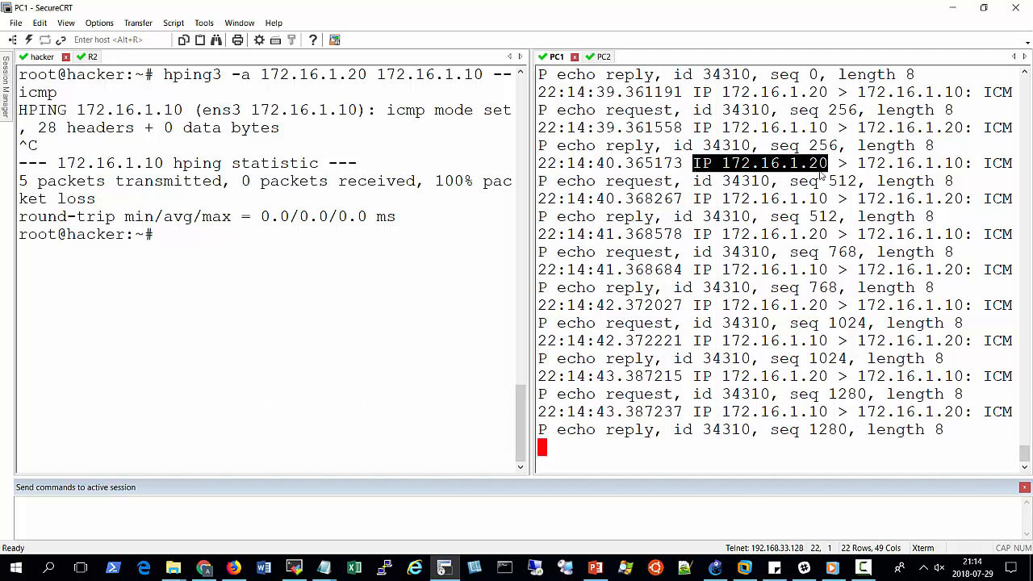
mouse_move(787, 177)
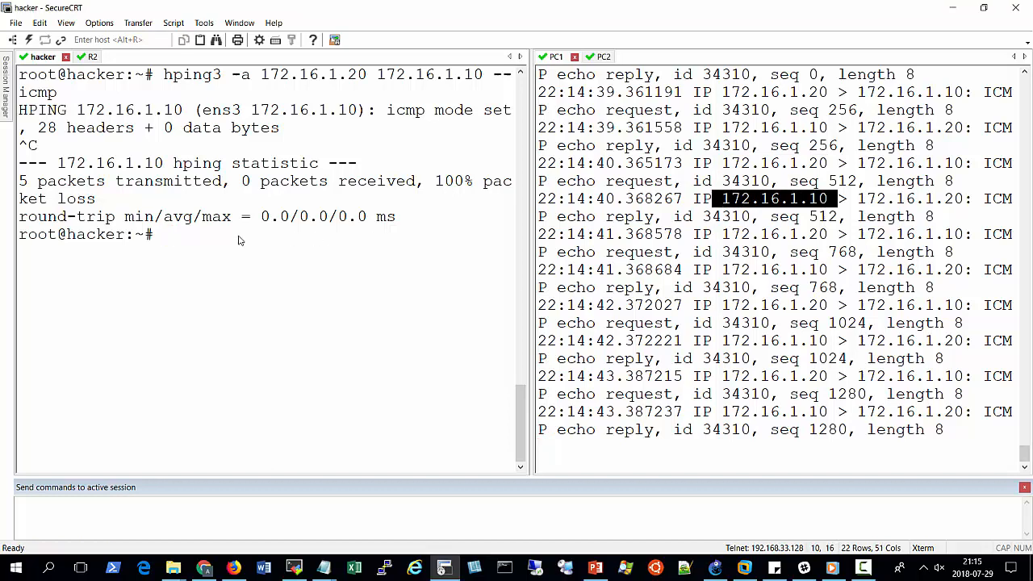
type("ip add")
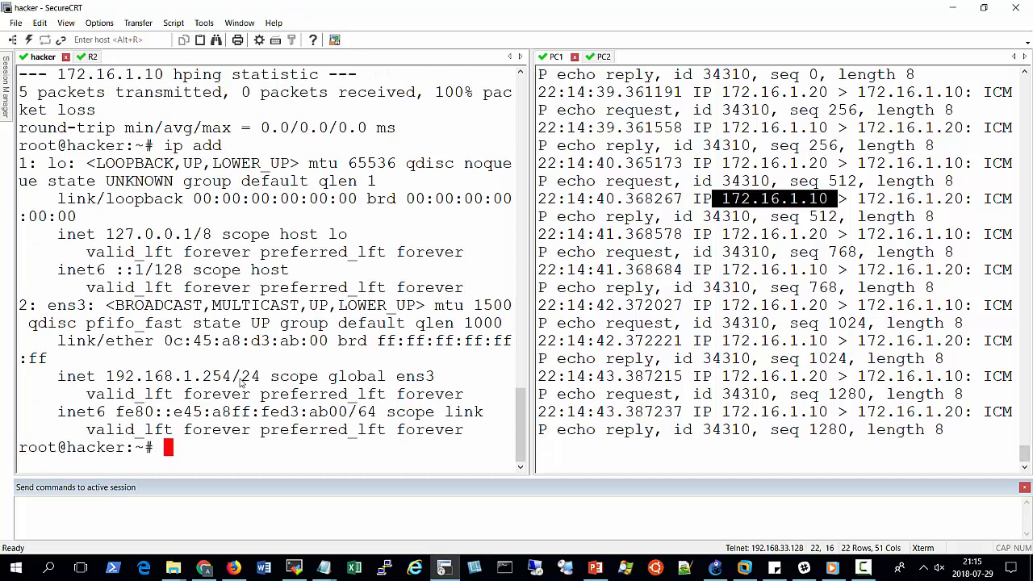
double_click(167, 376)
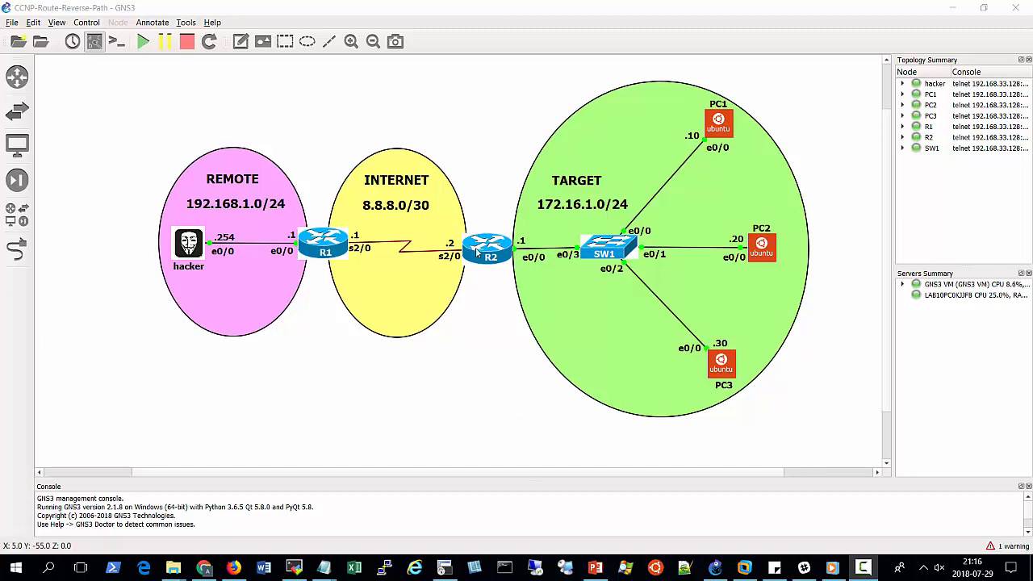
mouse_move(450, 269)
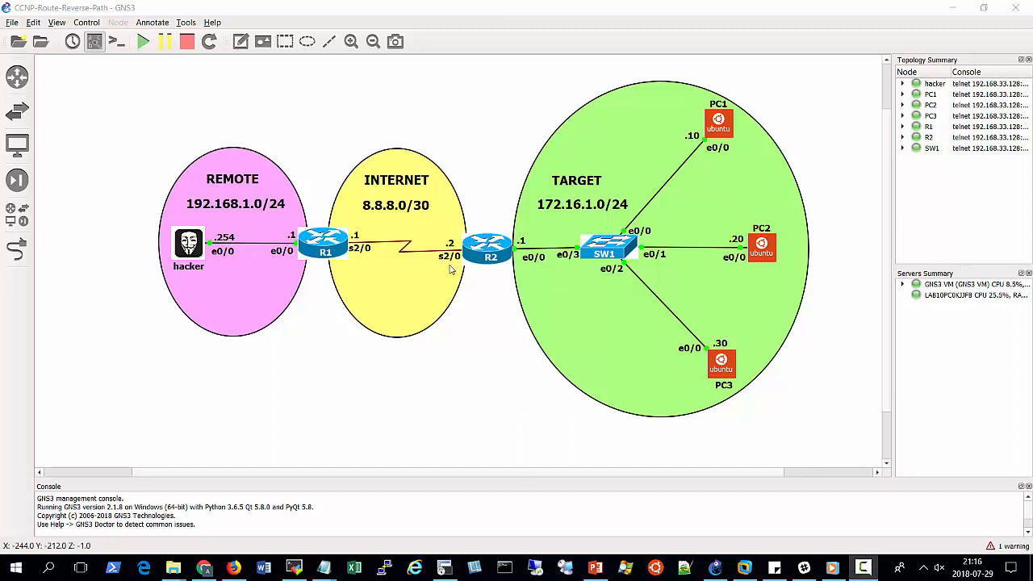
mouse_move(531, 358)
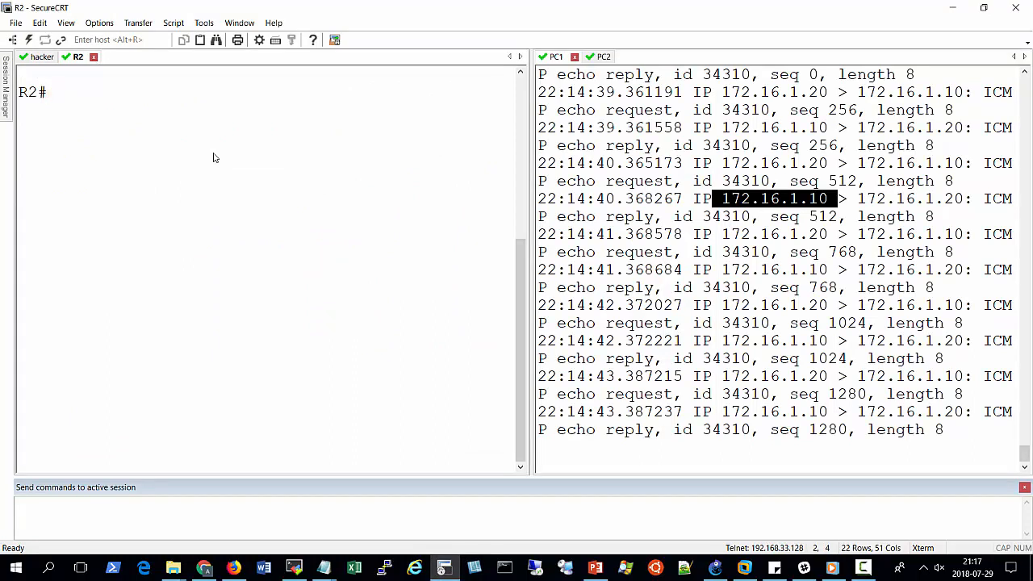
- On R2, enable ip cef and apply ip verify unicast reverse-path on s2/0
type("conf t")
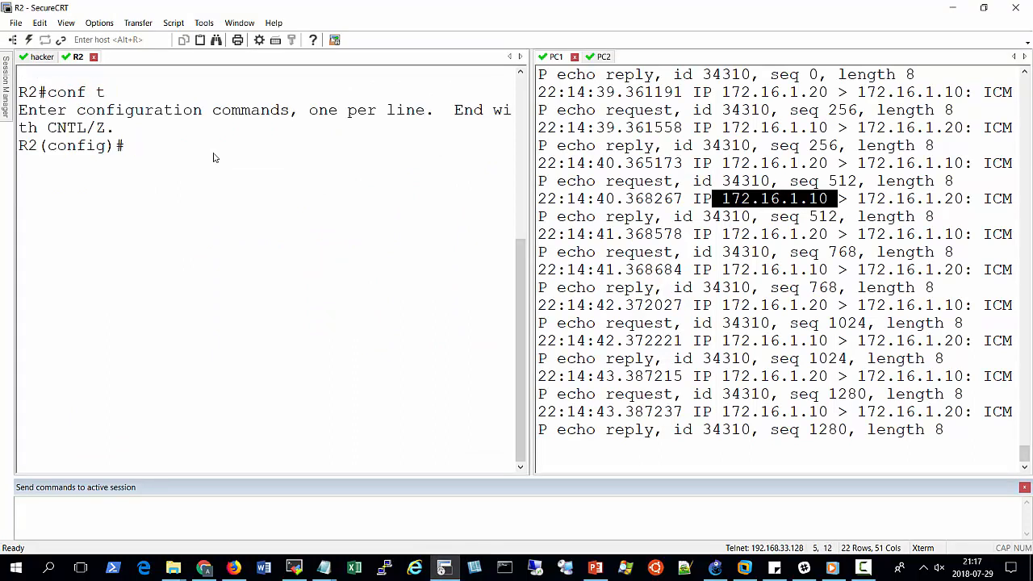
type("ip cef")
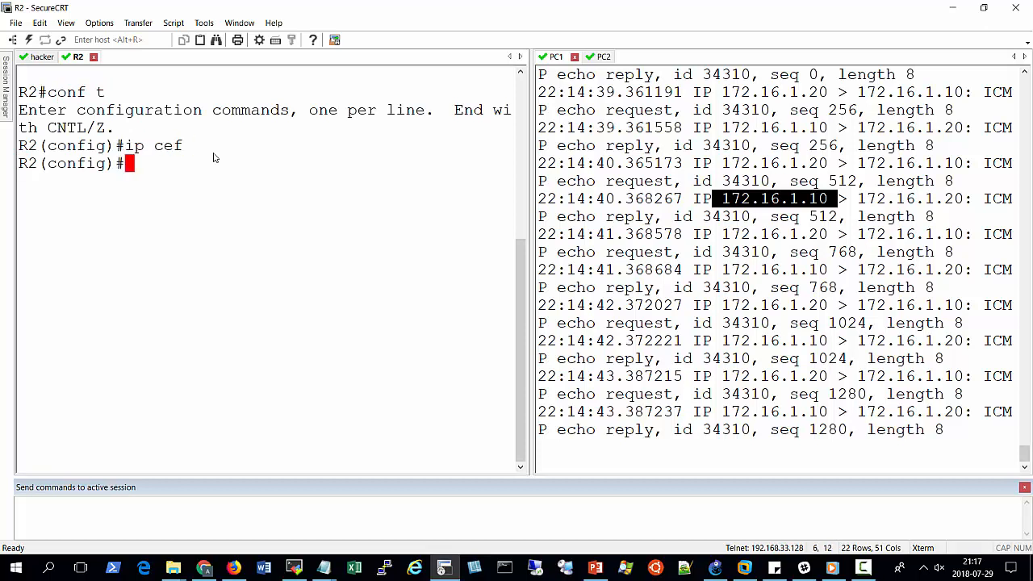
type("int")
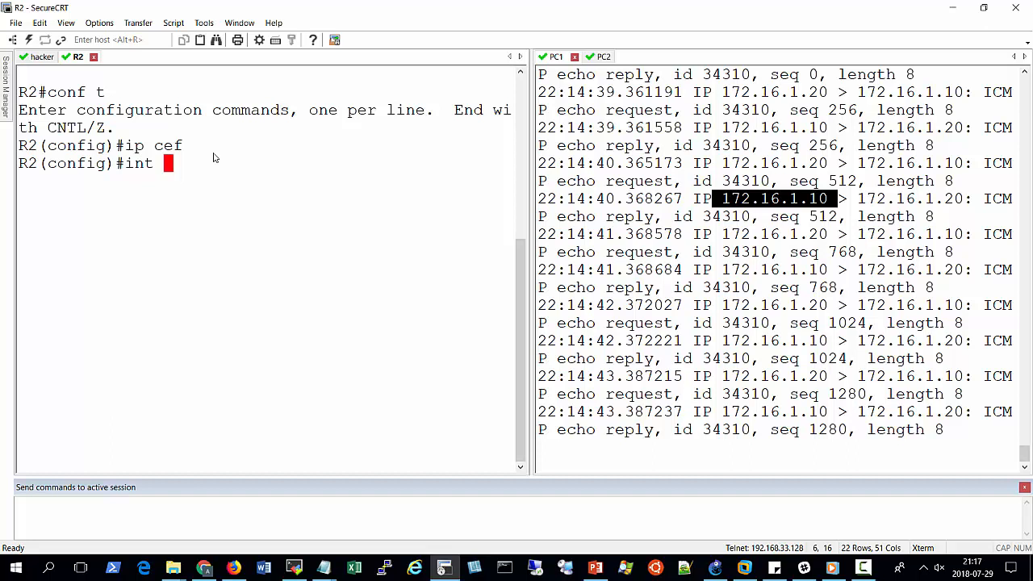
type("s")
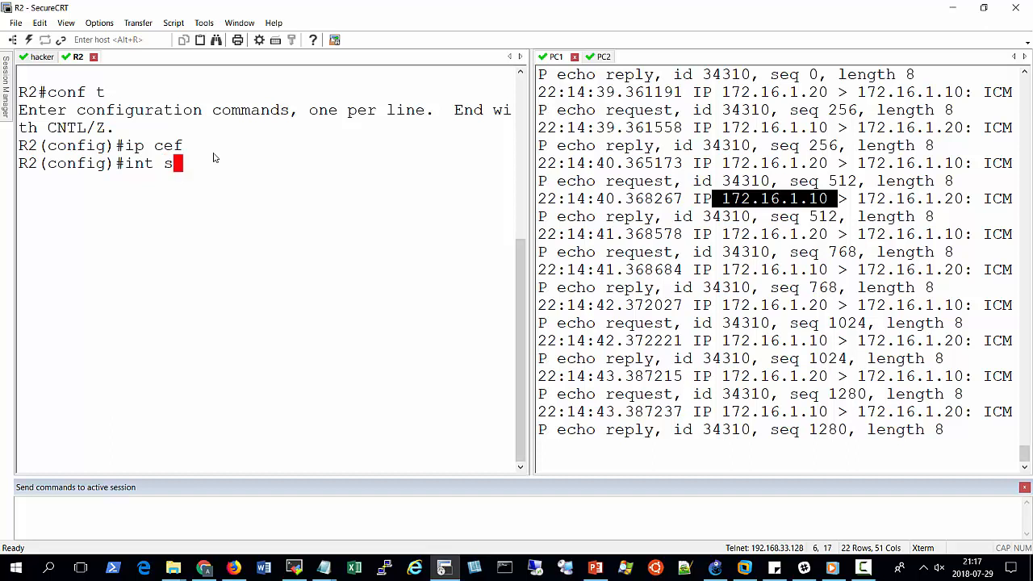
type("2/0")
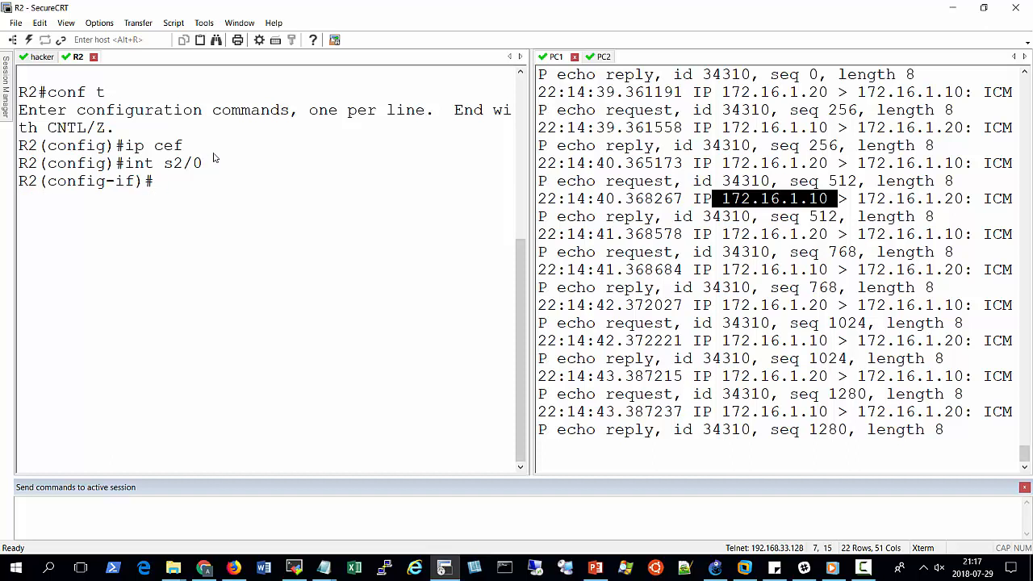
type("ip verify")
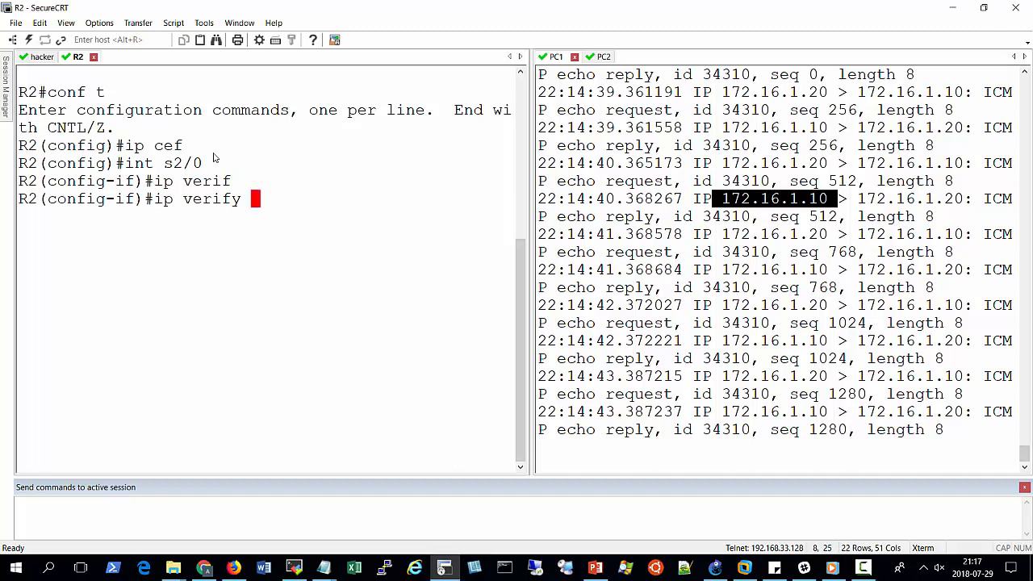
type("unicast")
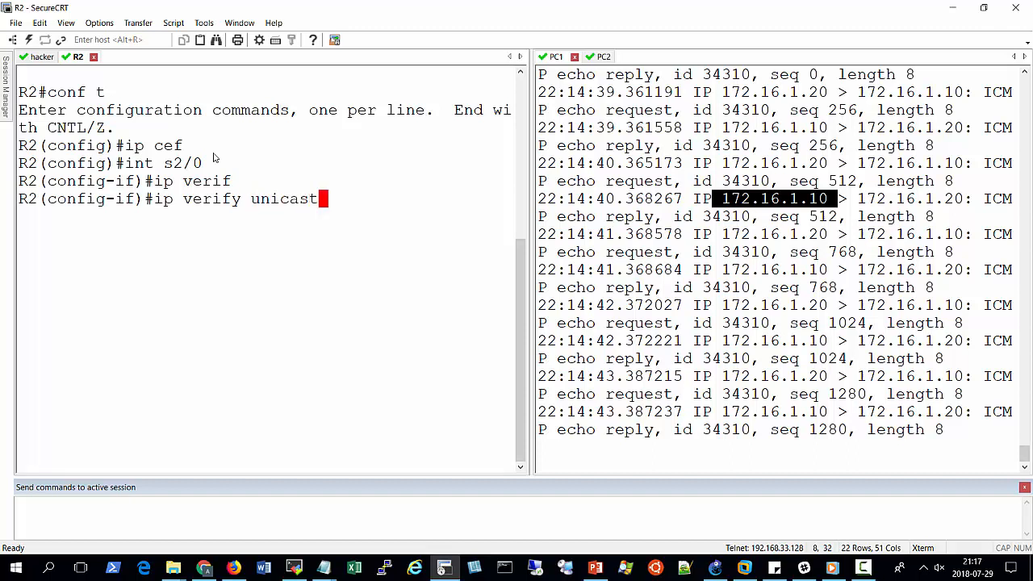
type("reverse-path")
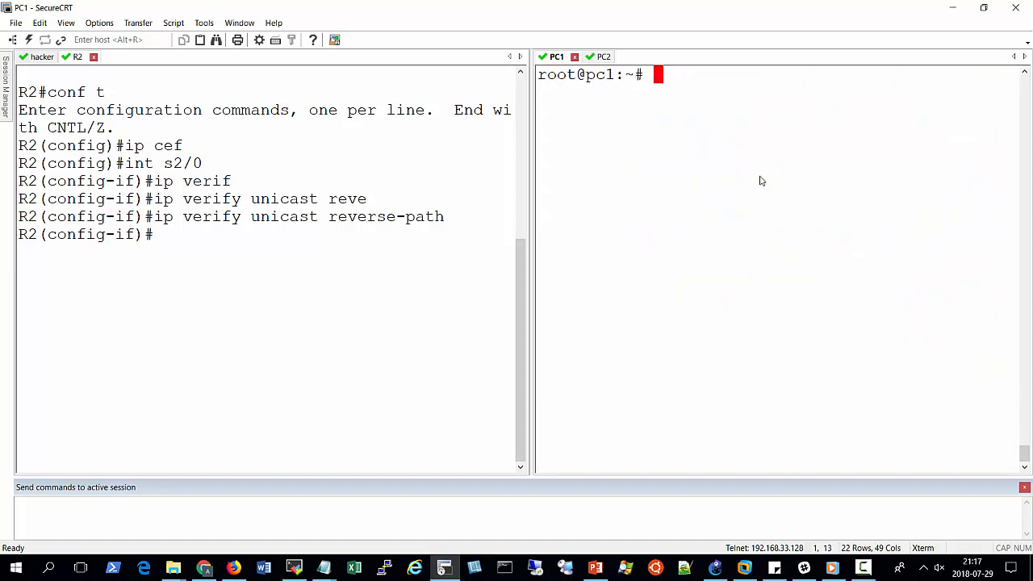
- Restart tcpdump icmp on PC1 and relaunch hping3 spoofing 172.16.1.20 toward 172.16.1.10
type("tcpdump icmp")
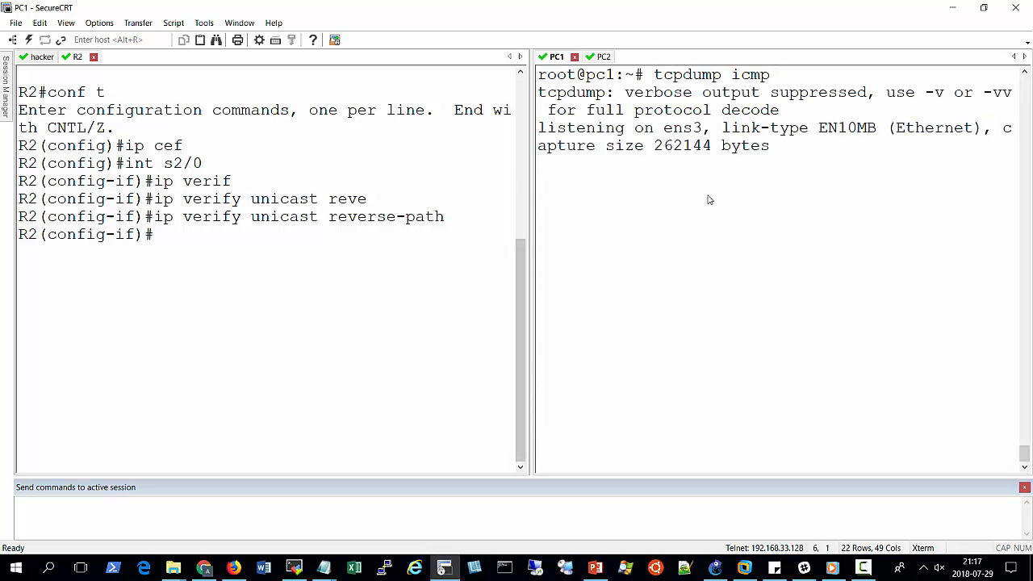
left_click(42, 57)
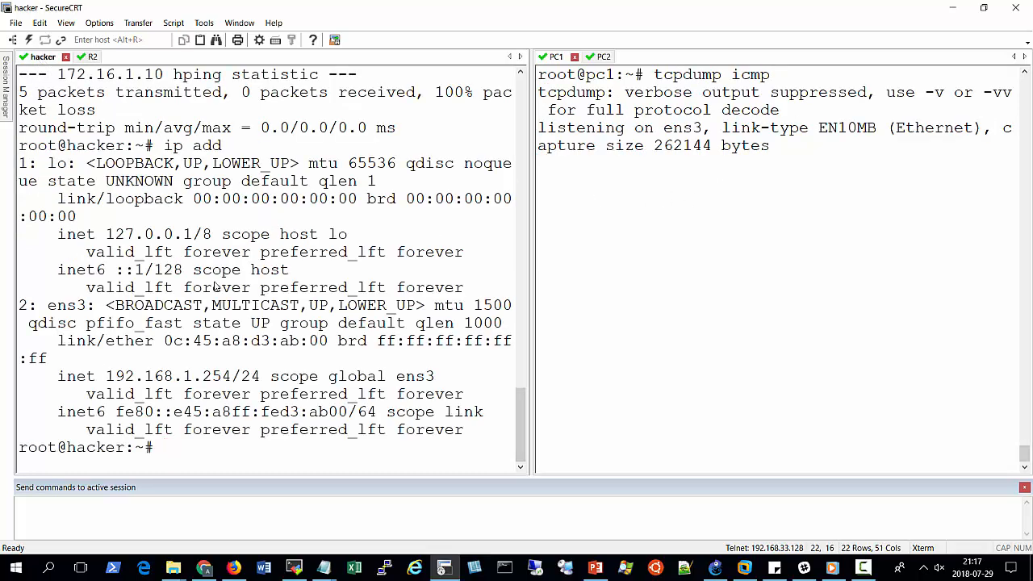
type("clear")
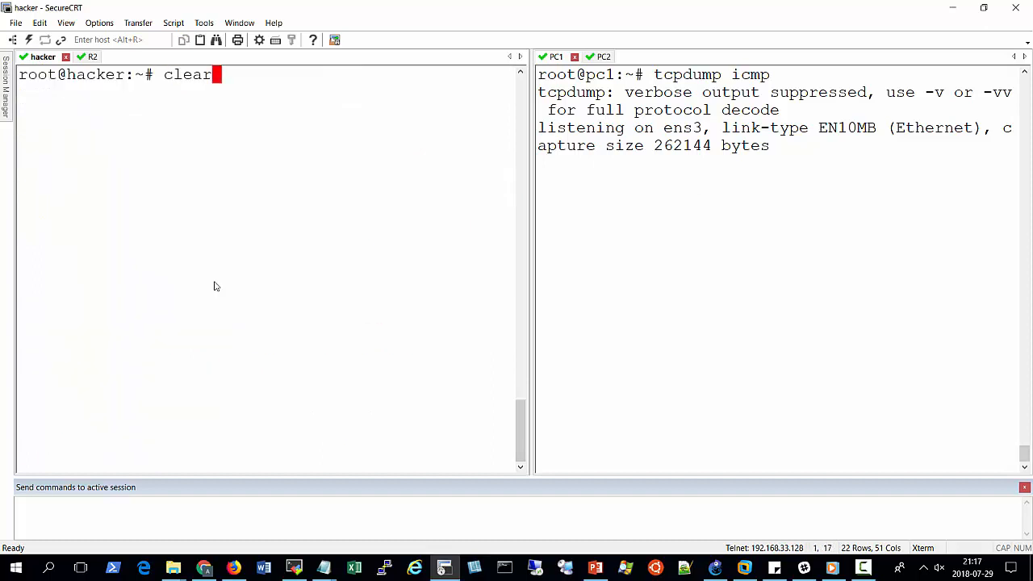
type("hping3 -a 172.16.1.20 172.16.1.10 --icmp")
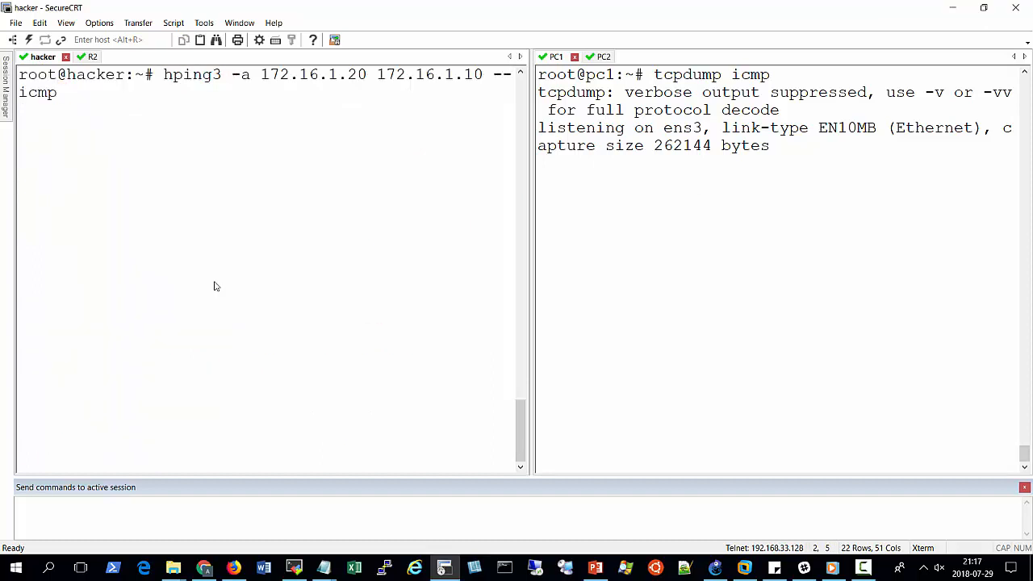
key("Return")
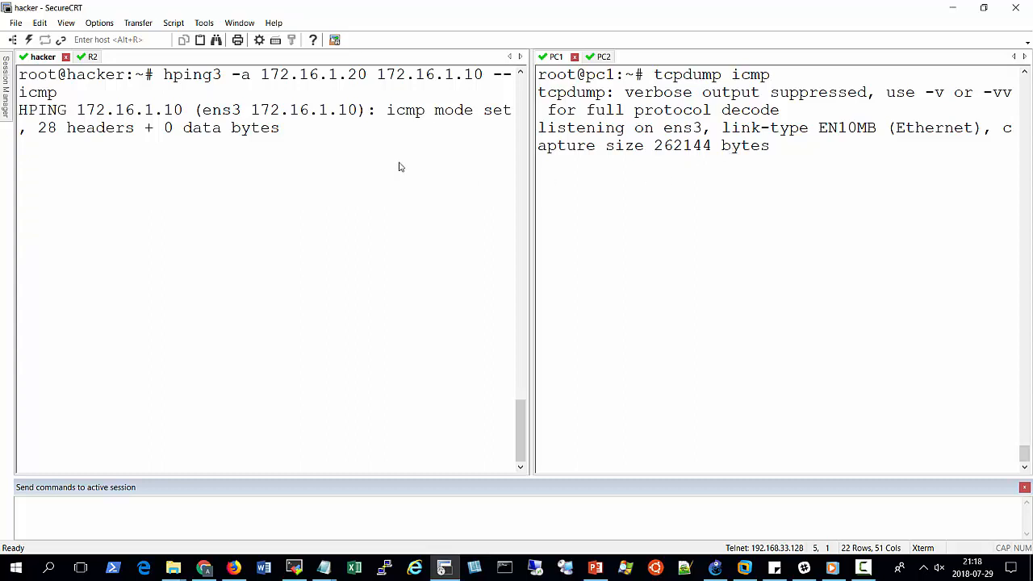
mouse_move(344, 157)
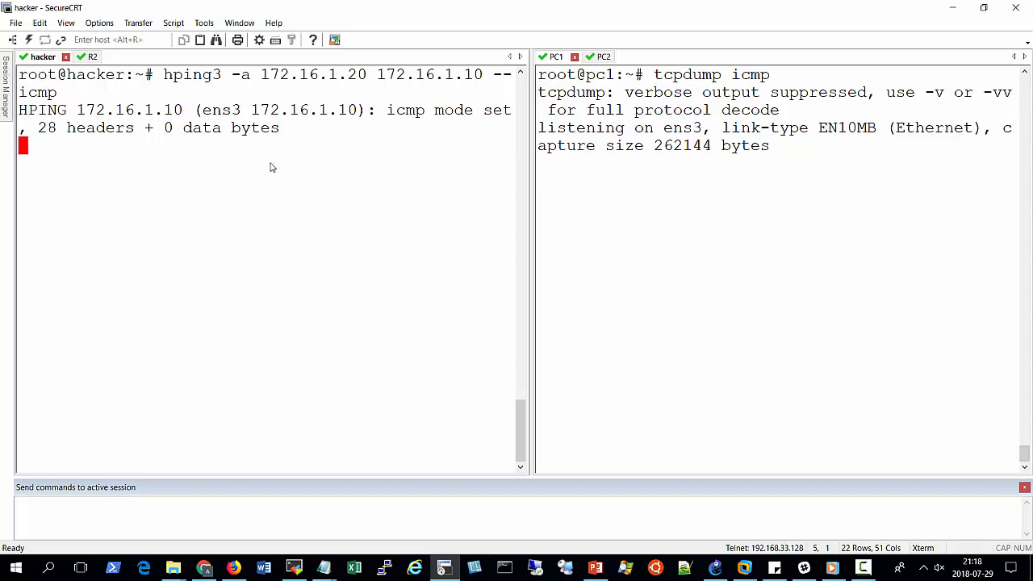
- Stop the flood (22 sent, 0 received), then ping 172.16.1.10 for eight replies
key("Ctrl+c")
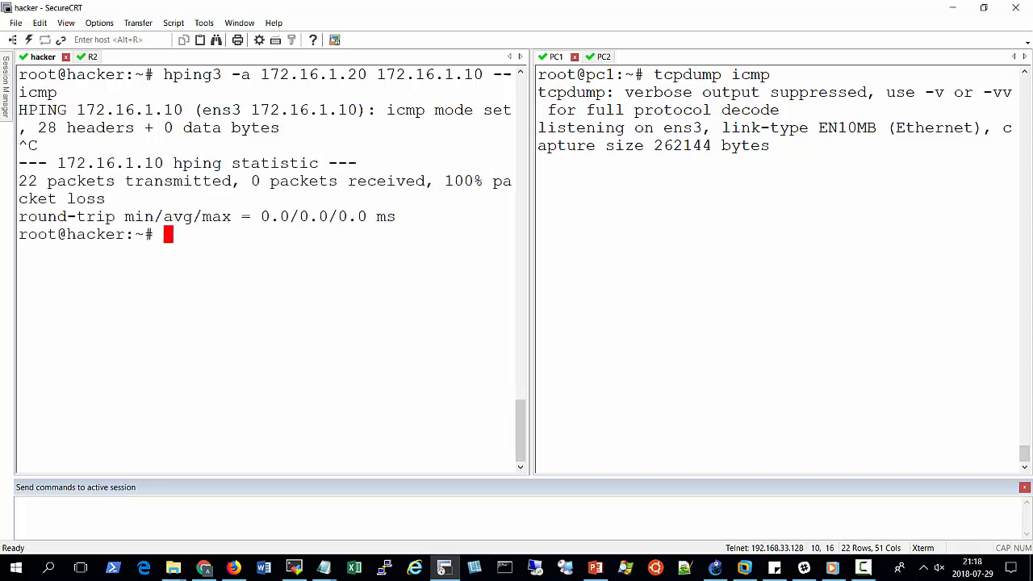
type("ping")
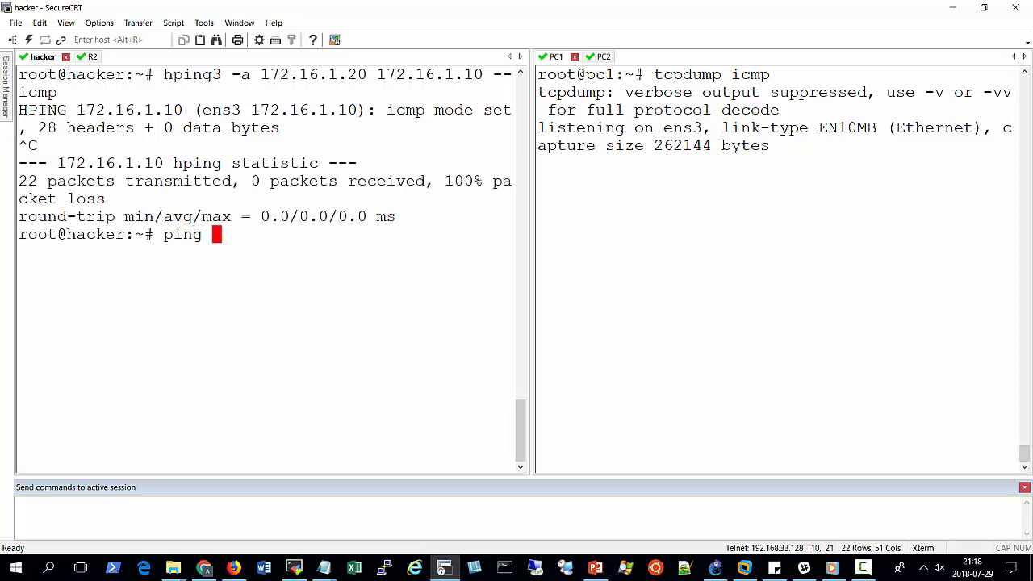
type("172")
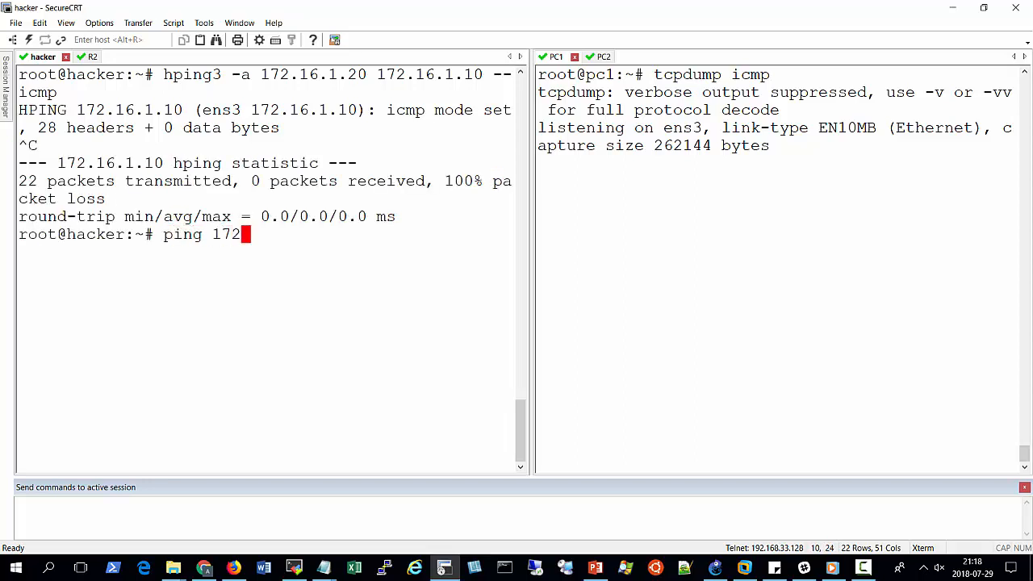
type(".16")
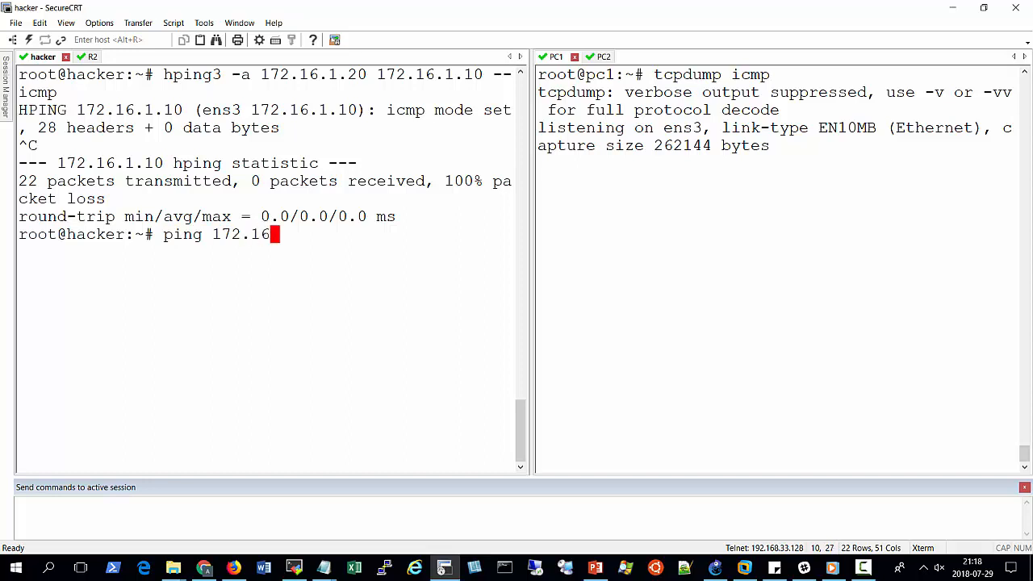
type(".1.10")
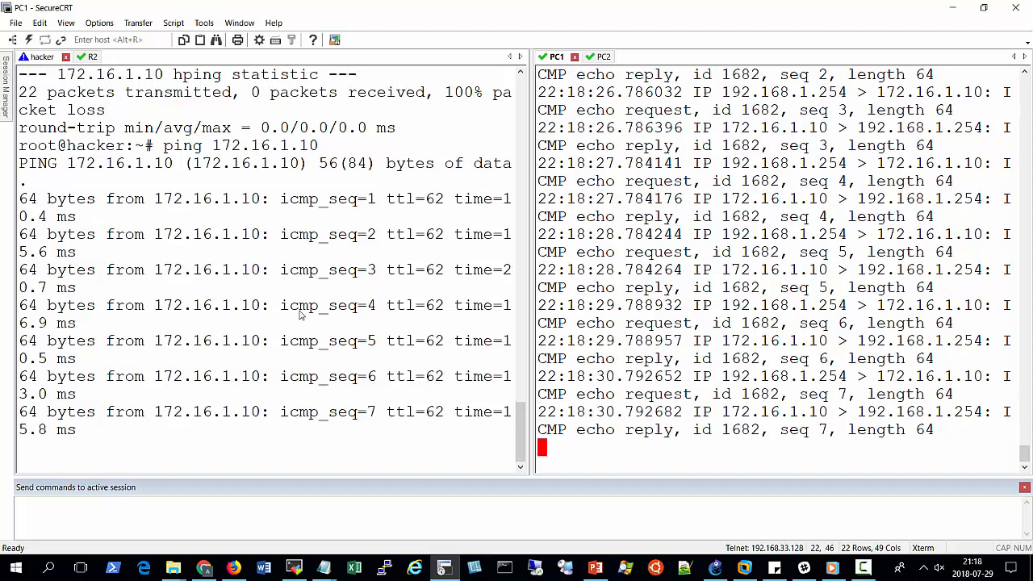
key("ctrl+c")
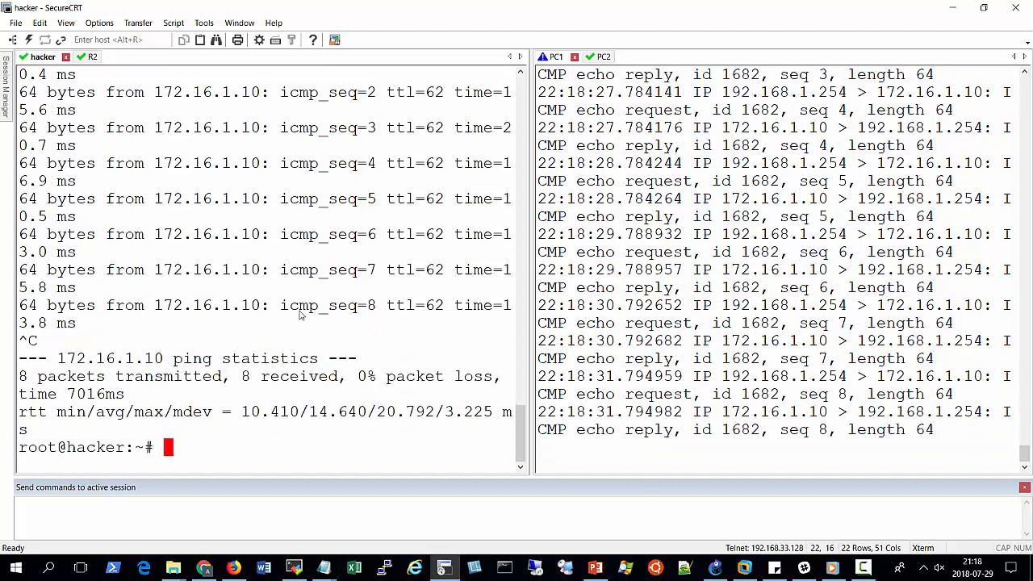
mouse_move(343, 351)
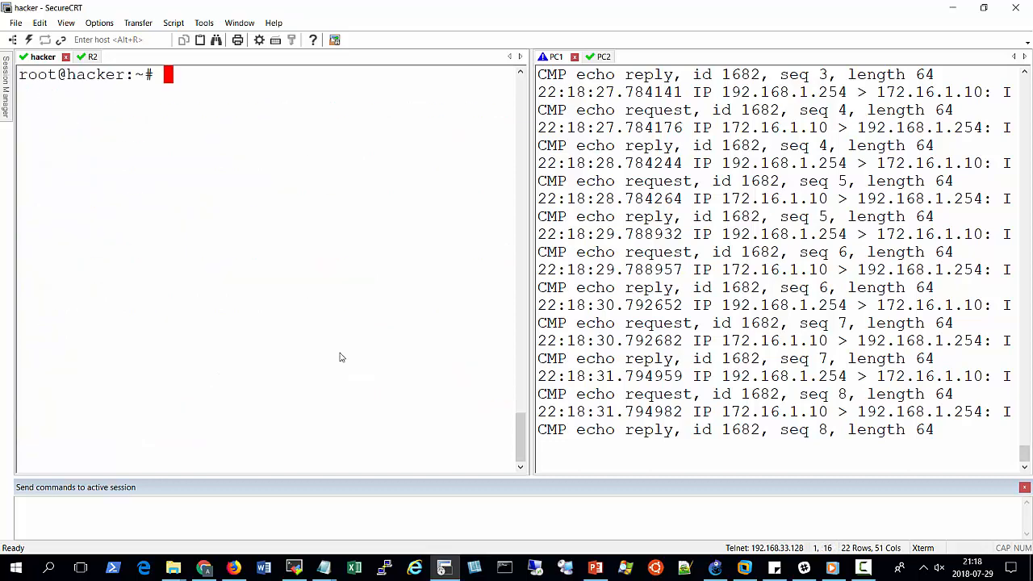
mouse_move(269, 361)
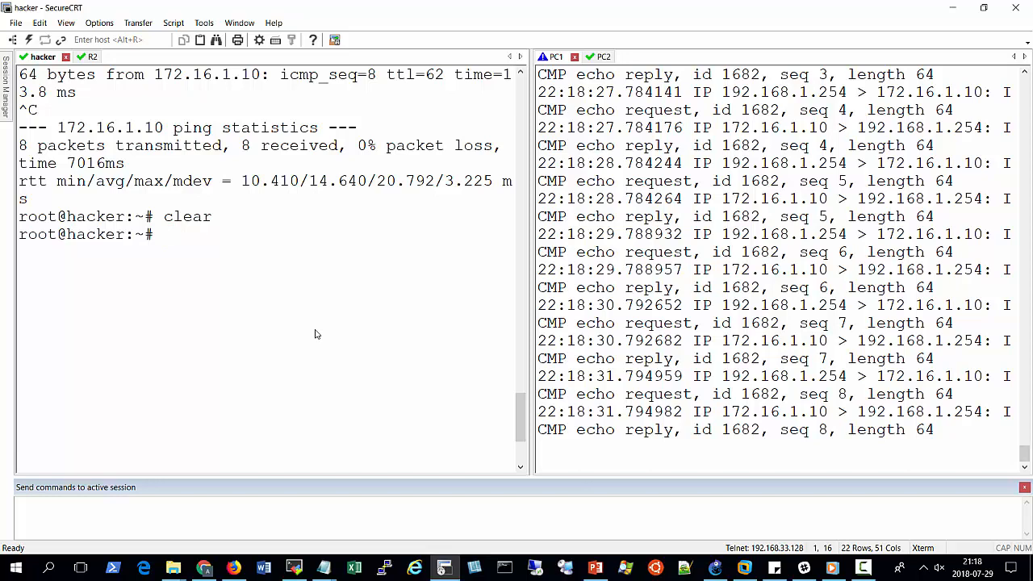
mouse_move(193, 139)
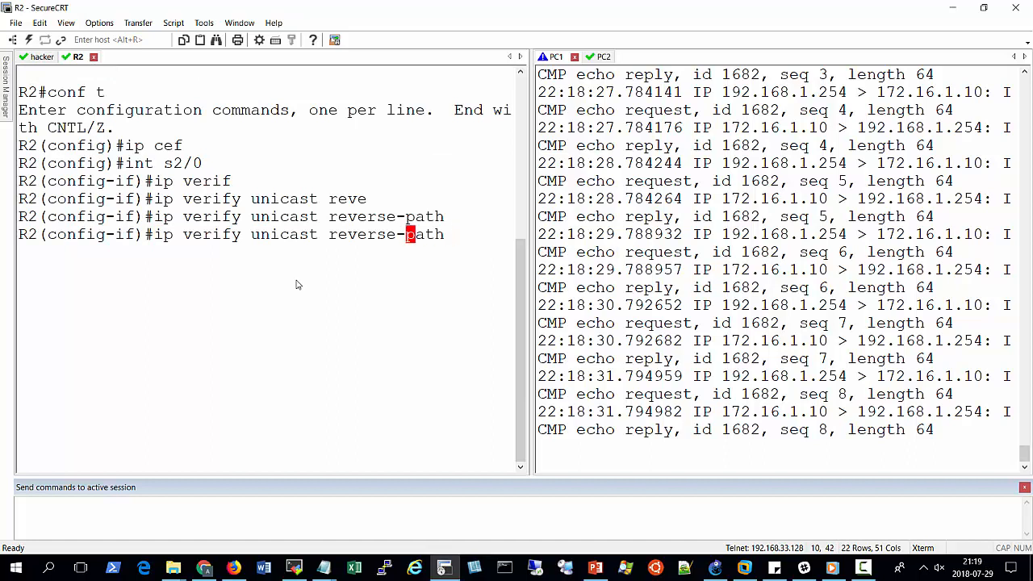
- Enter no ip verify unicast reverse-path on R2 and rerun the spoofed hping3 toward 172.16.1.10
type("no ip verify unicast reverse-path")
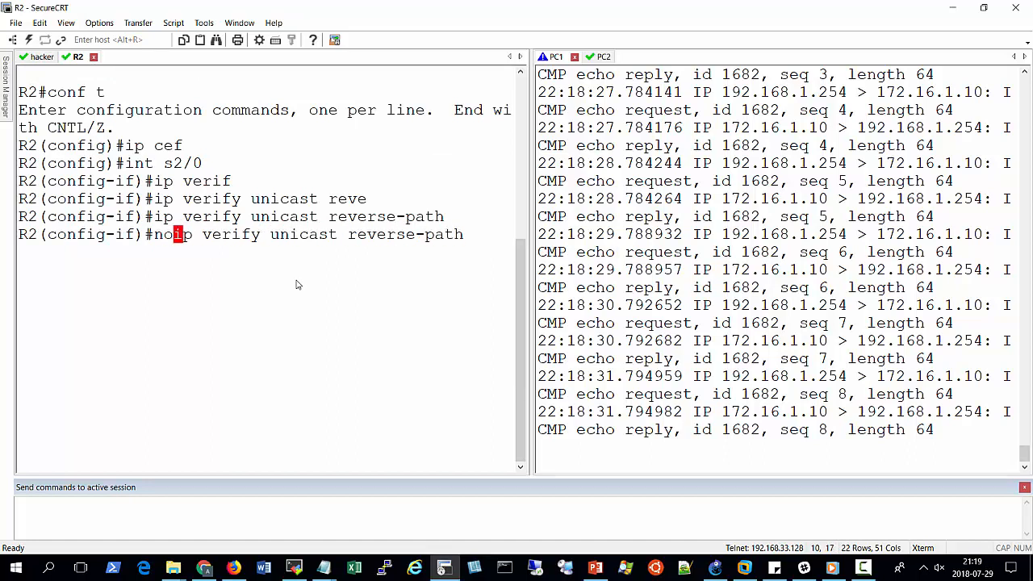
key("Enter")
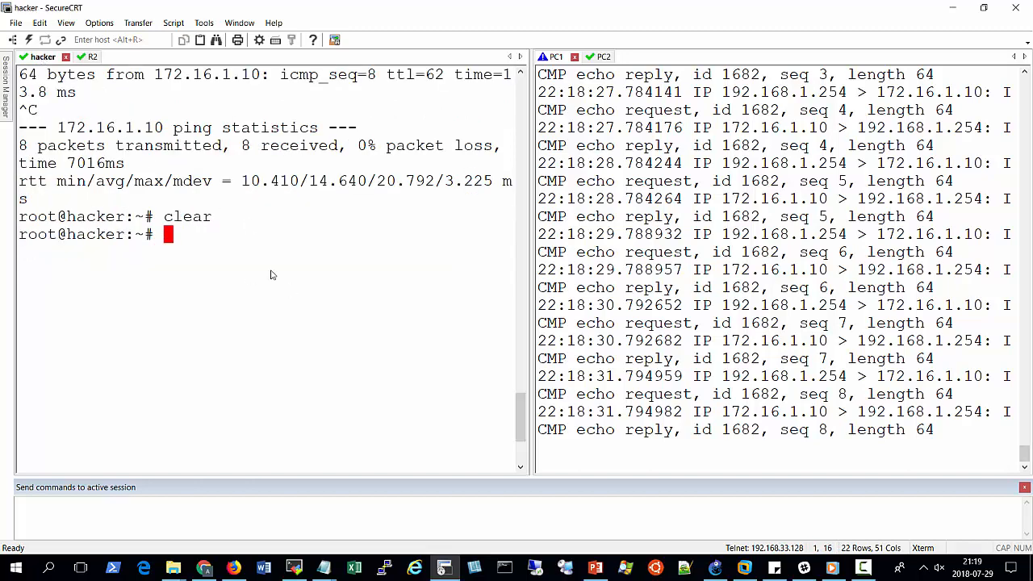
type("hping3 -a 172.16.1.20 172.16.1.10 --icmp")
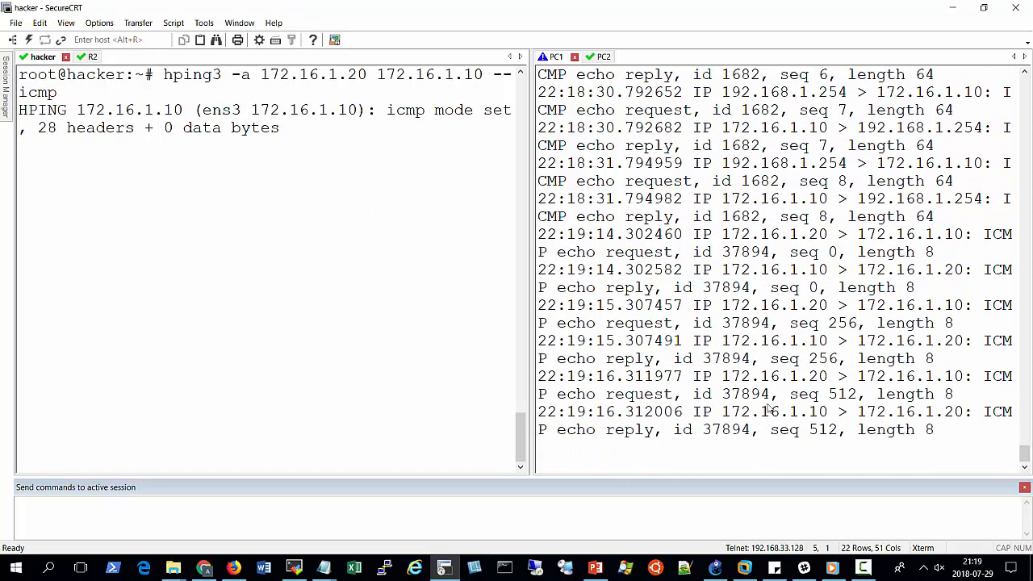
- Run tcpdump icmp on PC2, then stop the hacker's hping3 at 20 sent, 0 received
left_click(589, 56)
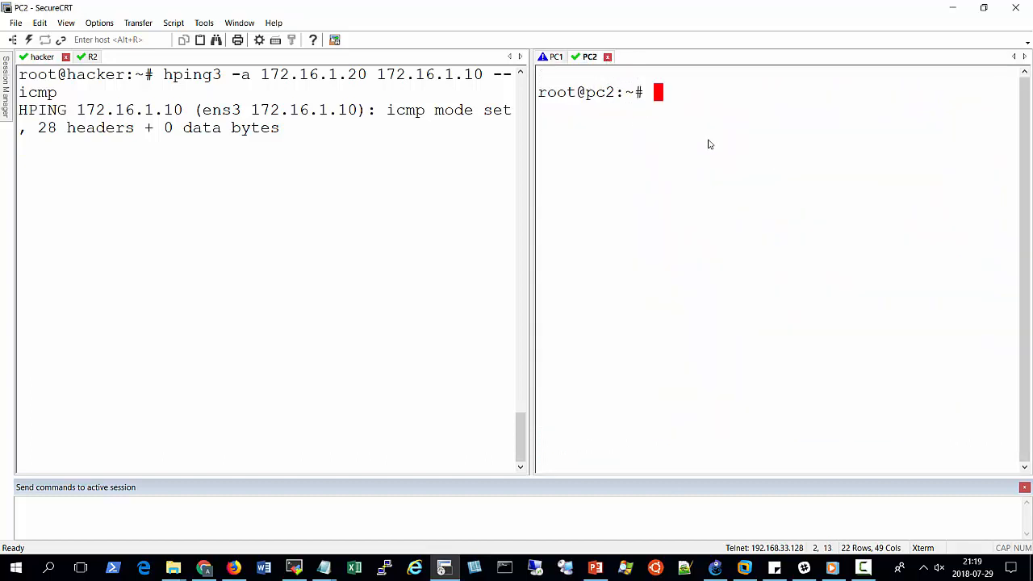
type("t")
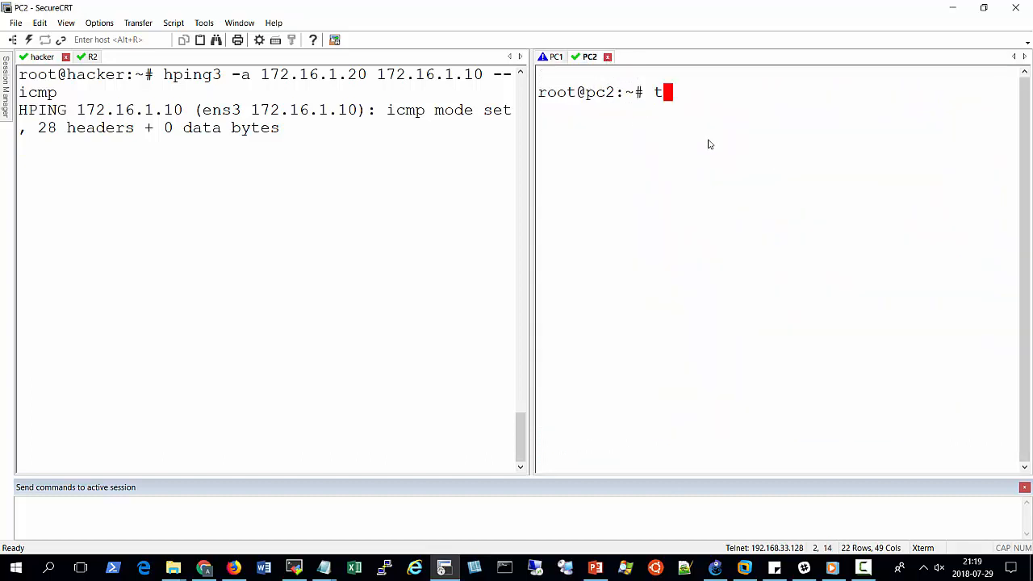
type("cp")
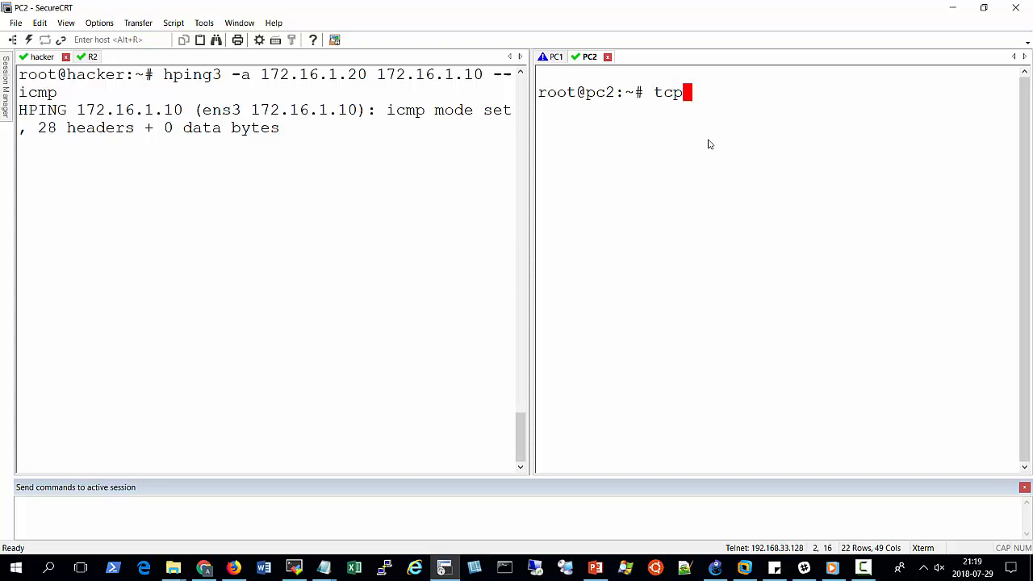
type("dump")
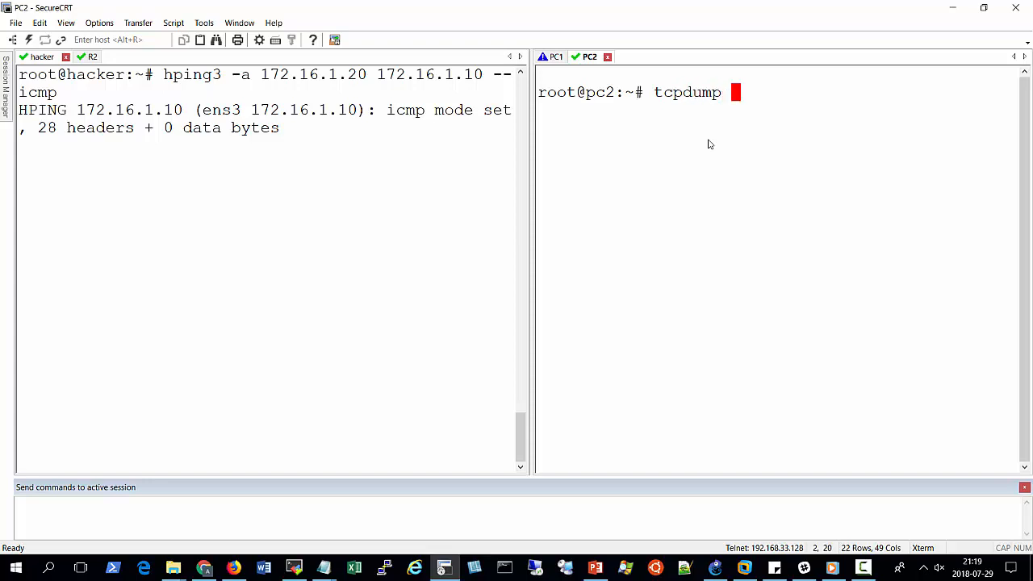
type("icmp")
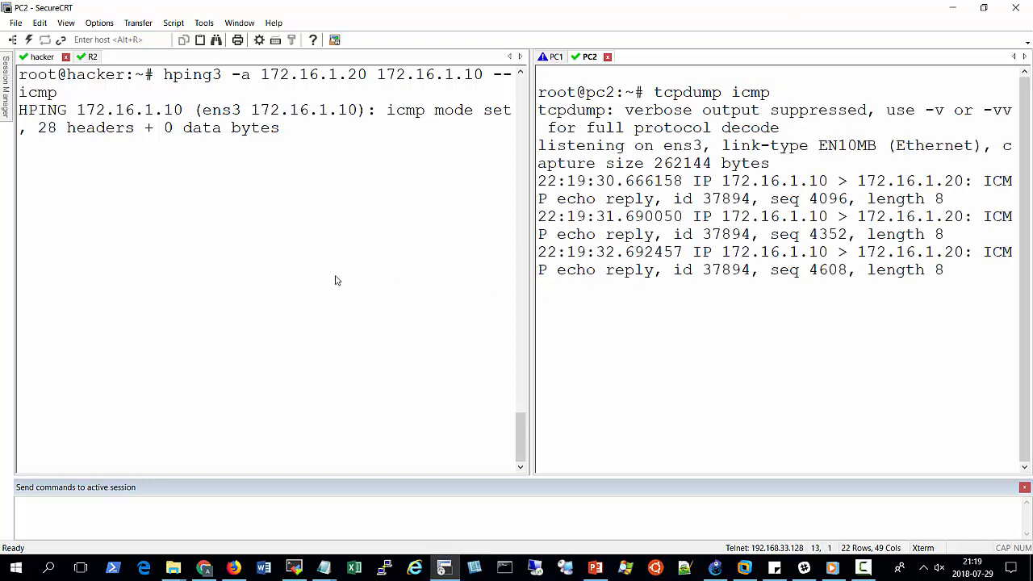
key("Ctrl+c")
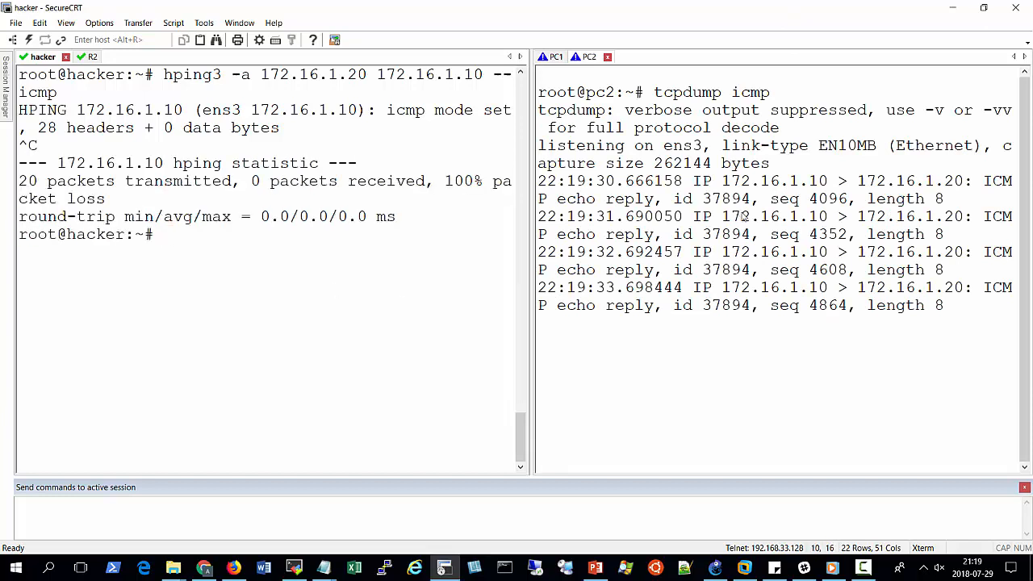